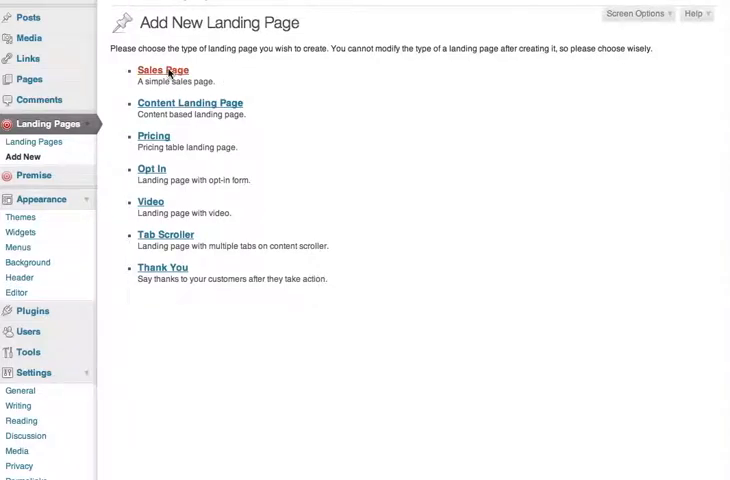
- Create a new Sales Page landing page from Landing Pages > Add New
{"action": "left_click", "coordinate": [163, 69]}
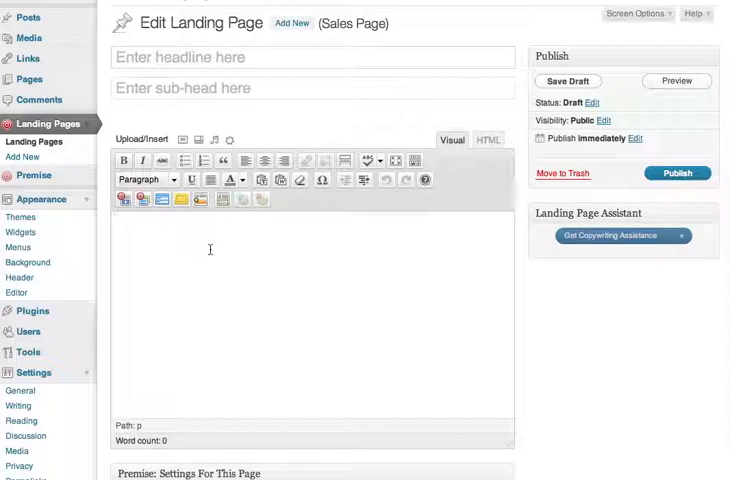
{"action": "mouse_move", "coordinate": [527, 227]}
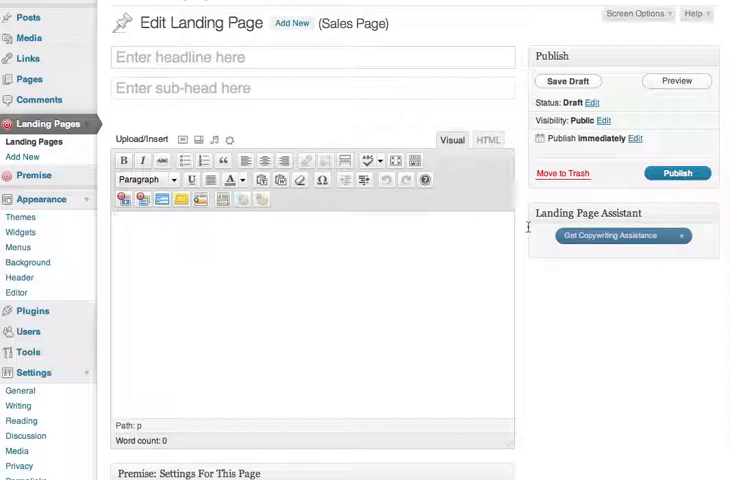
{"action": "left_click", "coordinate": [625, 235]}
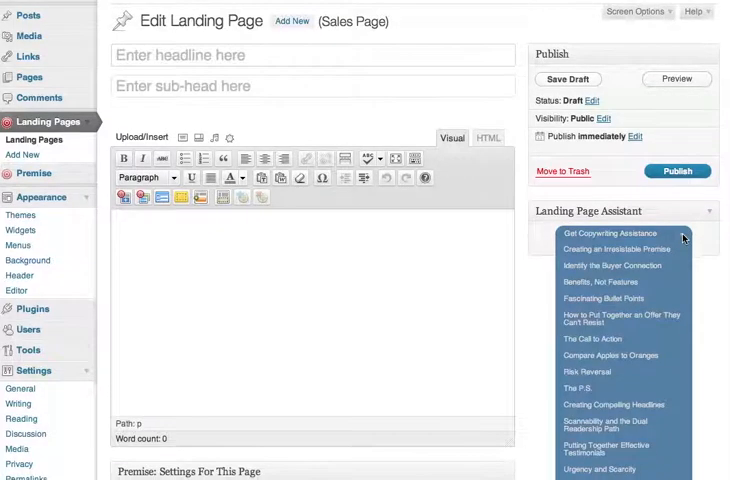
{"action": "scroll", "scroll_direction": "down", "scroll_amount": 3}
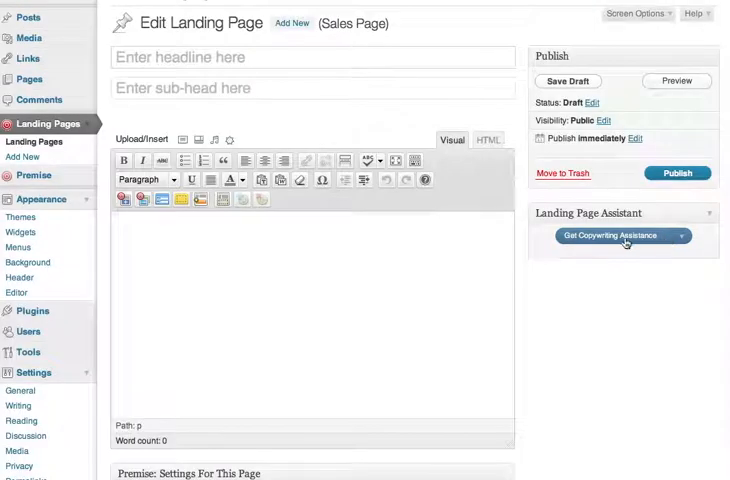
{"action": "left_click", "coordinate": [618, 236]}
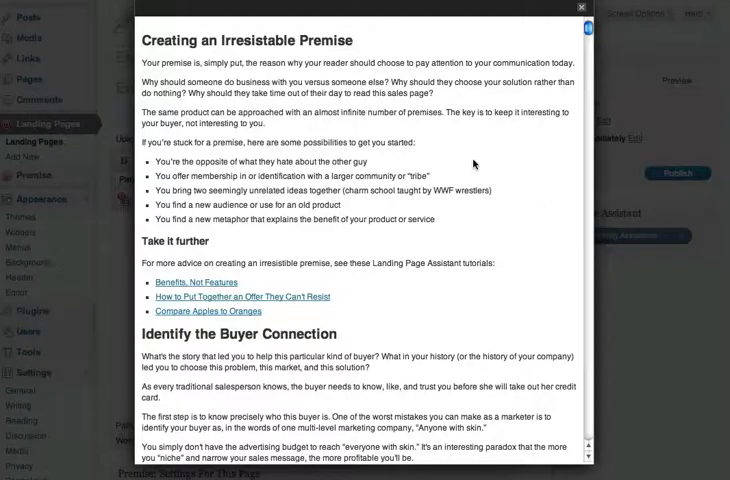
{"action": "scroll", "scroll_direction": "down", "scroll_amount": 3}
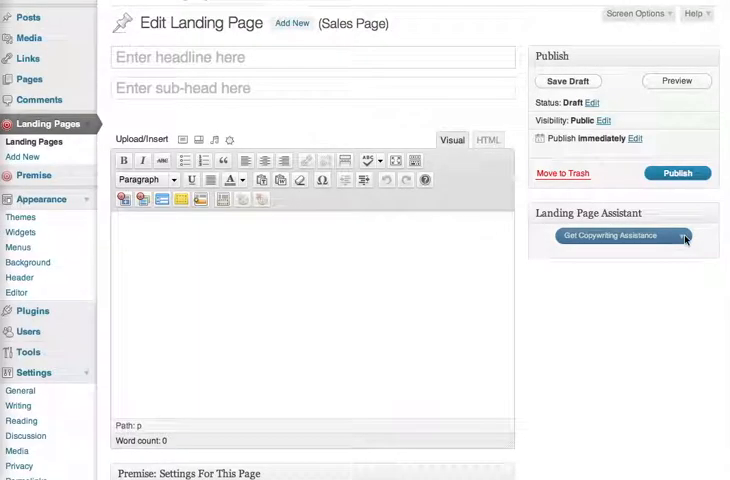
{"action": "left_click", "coordinate": [622, 235]}
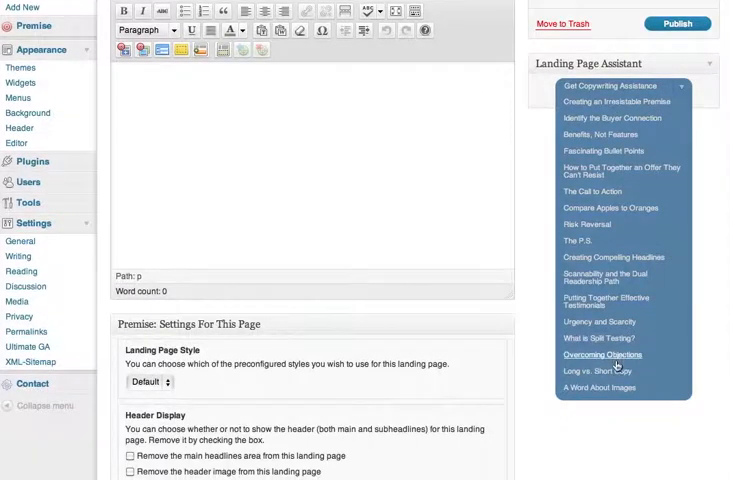
{"action": "left_click", "coordinate": [603, 354]}
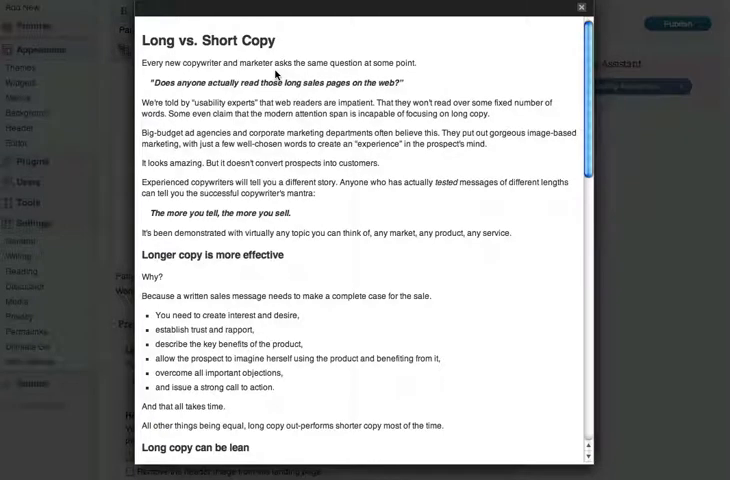
{"action": "mouse_move", "coordinate": [279, 78]}
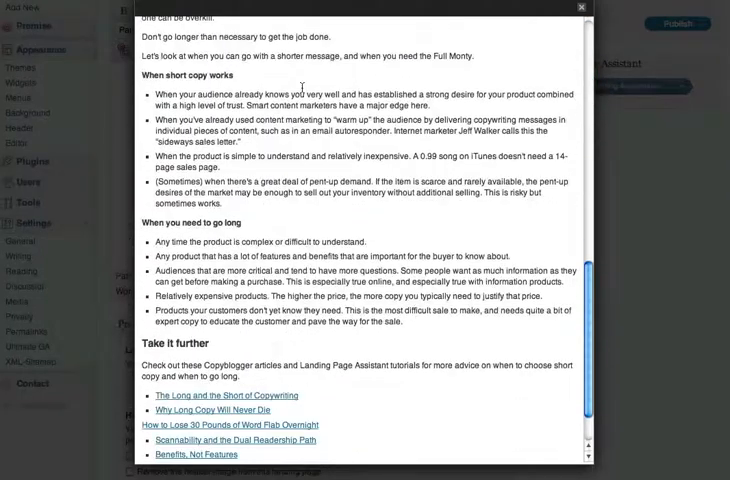
{"action": "scroll", "scroll_direction": "down", "scroll_amount": 3}
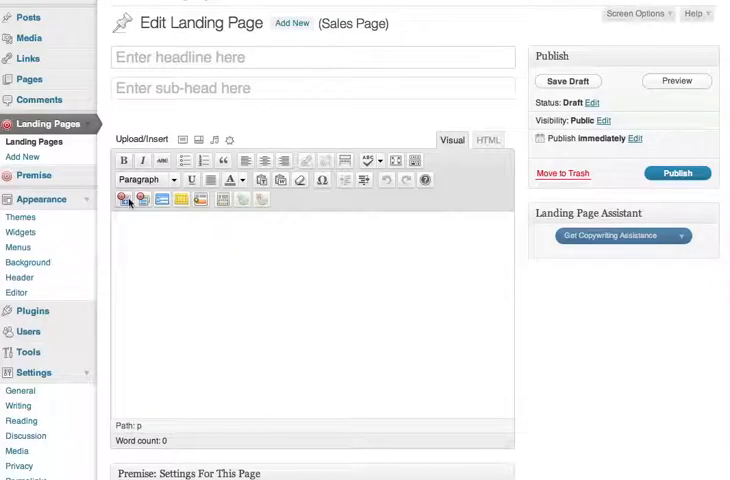
{"action": "mouse_move", "coordinate": [123, 199]}
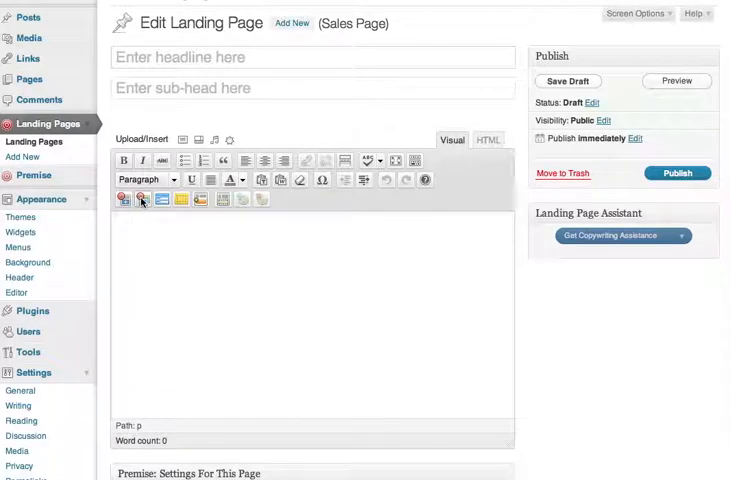
{"action": "mouse_move", "coordinate": [142, 199]}
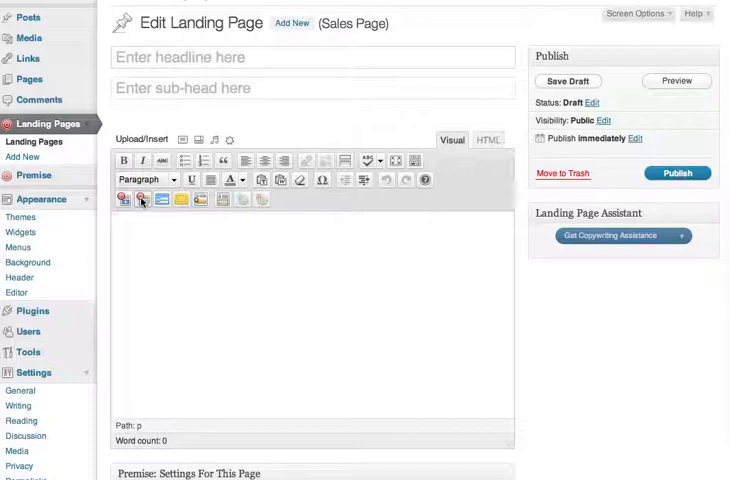
{"action": "left_click", "coordinate": [124, 199]}
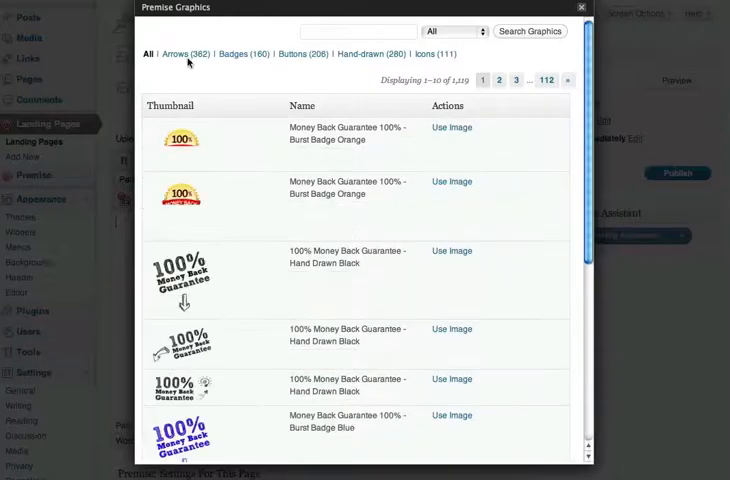
{"action": "left_click", "coordinate": [188, 54]}
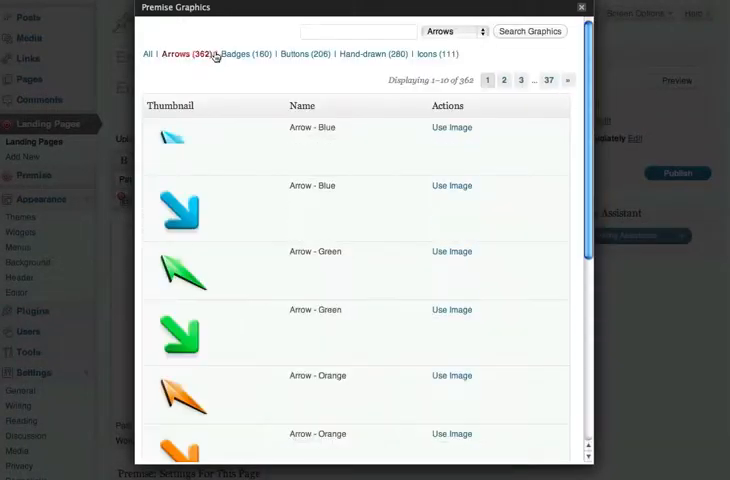
{"action": "left_click", "coordinate": [244, 54]}
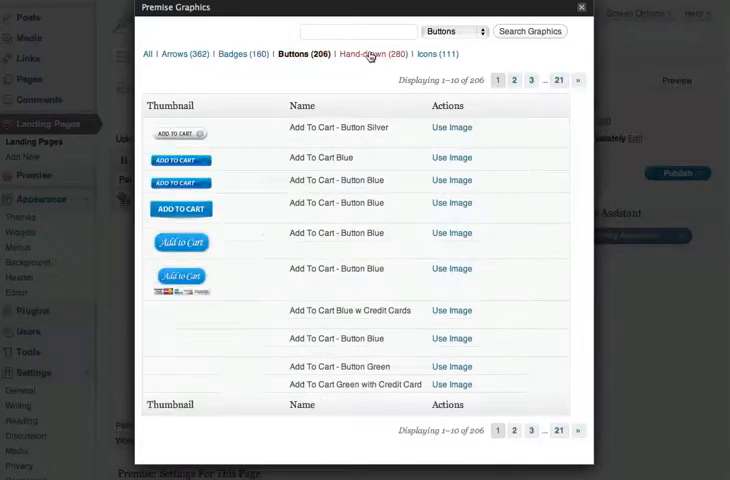
{"action": "left_click", "coordinate": [370, 54]}
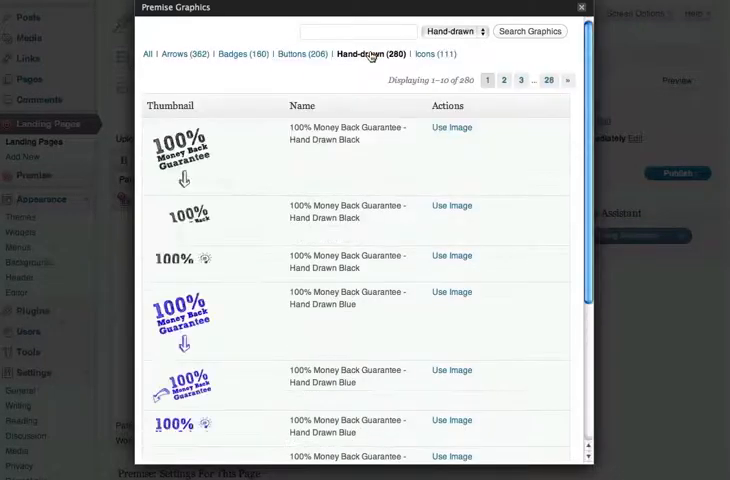
{"action": "left_click", "coordinate": [434, 54]}
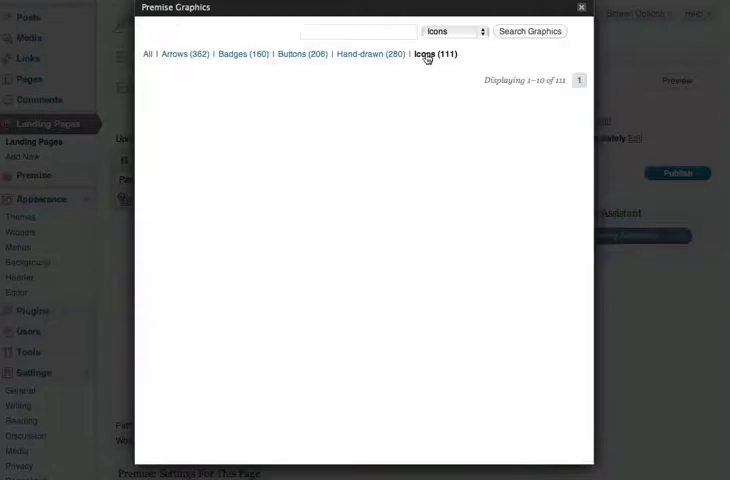
{"action": "left_click", "coordinate": [435, 54]}
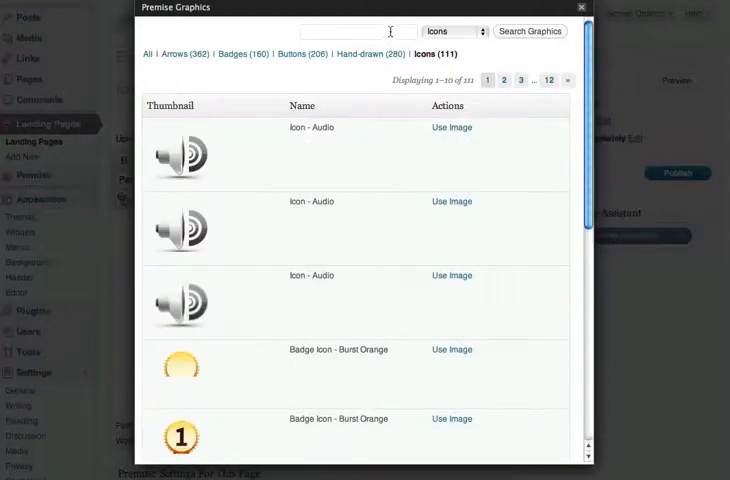
{"action": "left_click", "coordinate": [345, 31]}
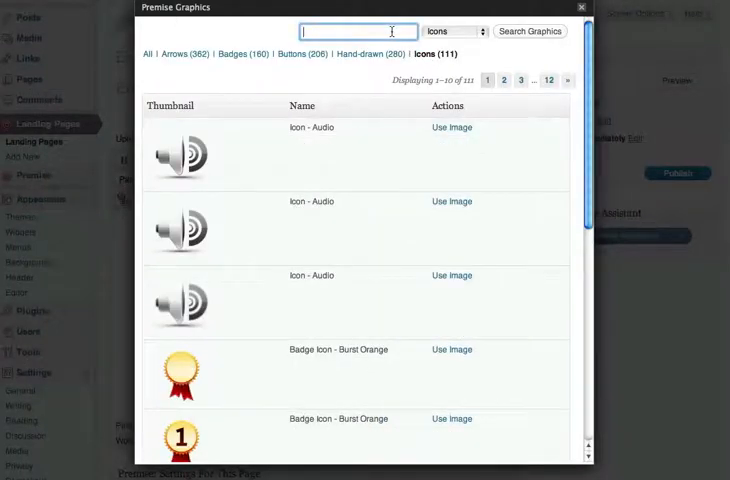
{"action": "type", "text": "red arrow"}
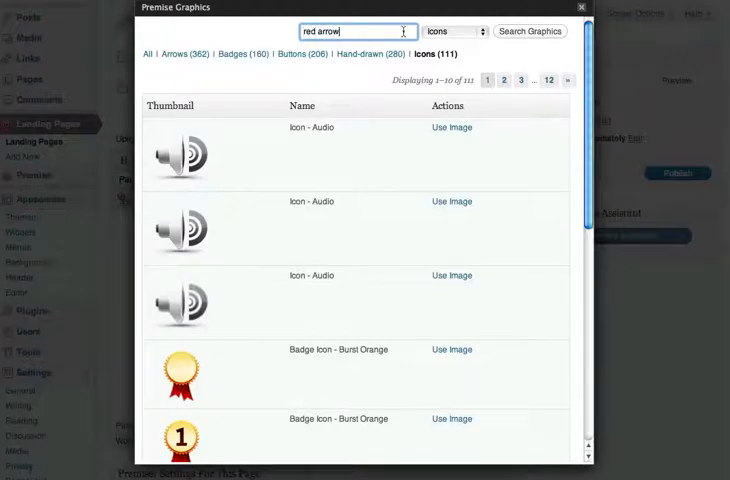
{"action": "left_click", "coordinate": [450, 30]}
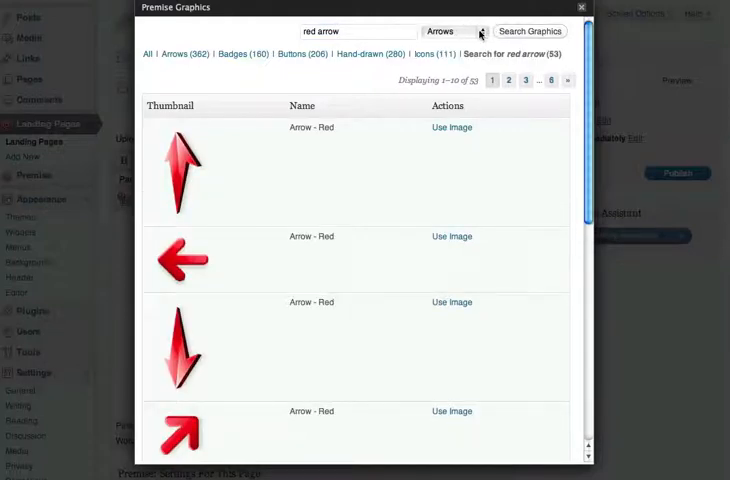
{"action": "left_click", "coordinate": [450, 31]}
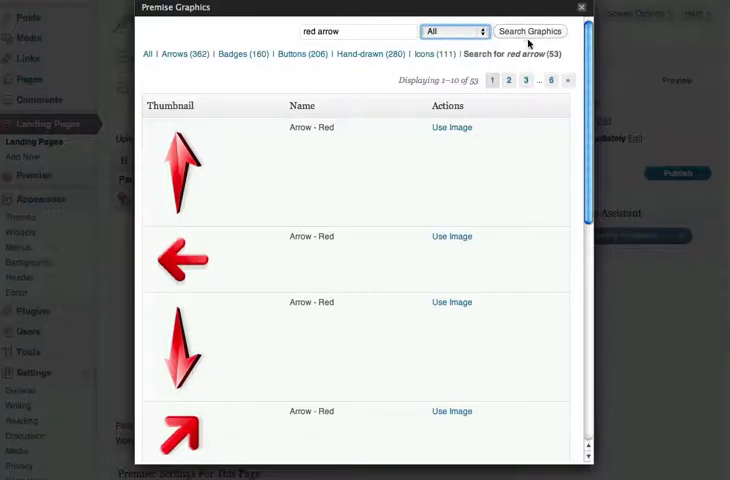
{"action": "left_click", "coordinate": [531, 31]}
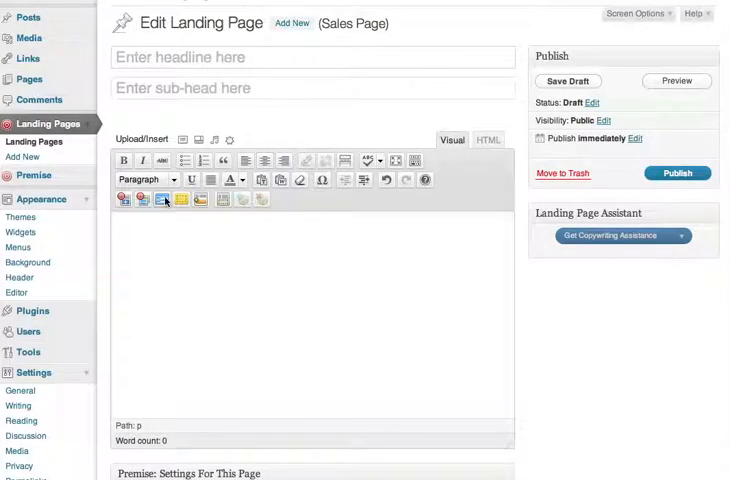
{"action": "mouse_move", "coordinate": [162, 199]}
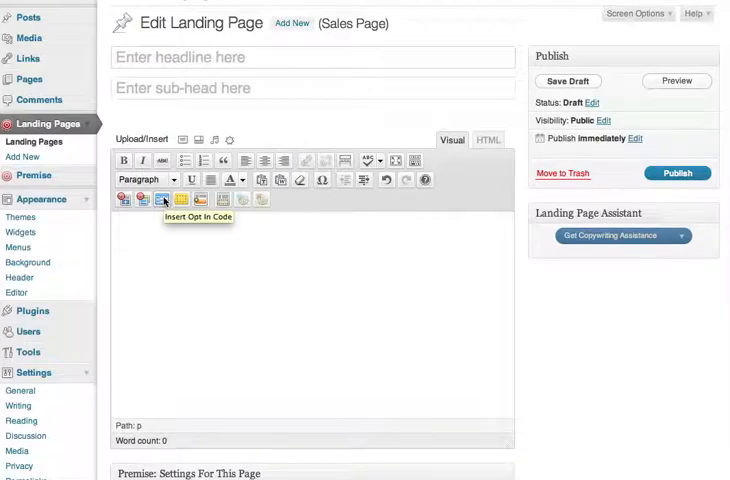
- Insert the Aweber 'Sign Up' opt-in form into the sales page body
{"action": "left_click", "coordinate": [162, 198]}
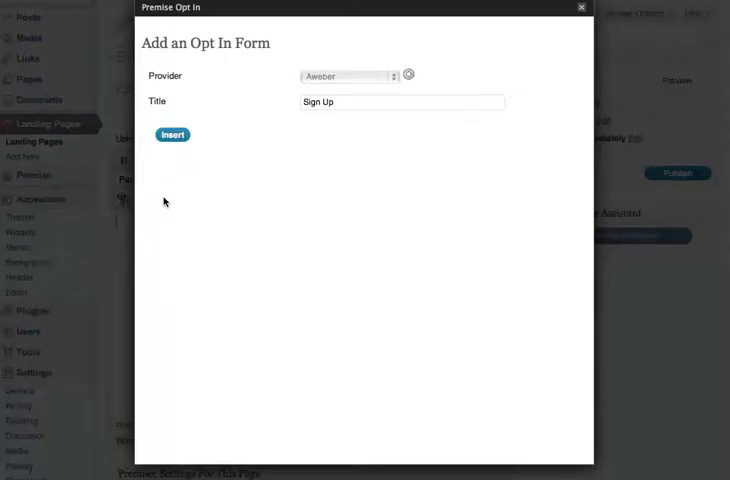
{"action": "left_click", "coordinate": [408, 74]}
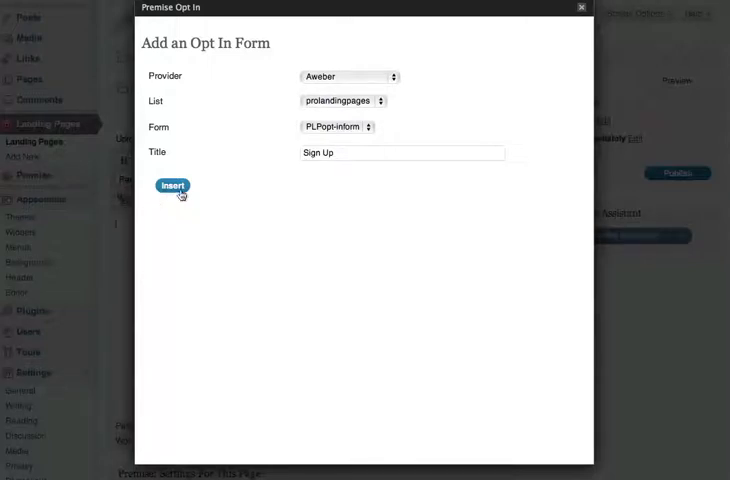
{"action": "left_click", "coordinate": [172, 187]}
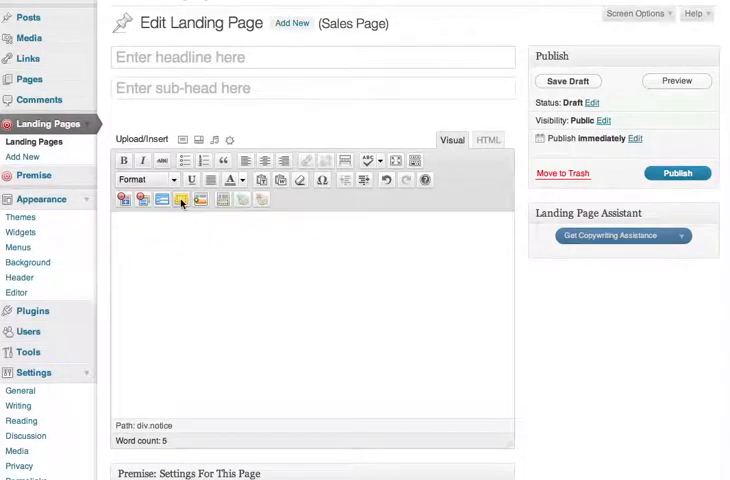
{"action": "left_click", "coordinate": [179, 199]}
{"action": "type", "text": "woo-hoo! e."}
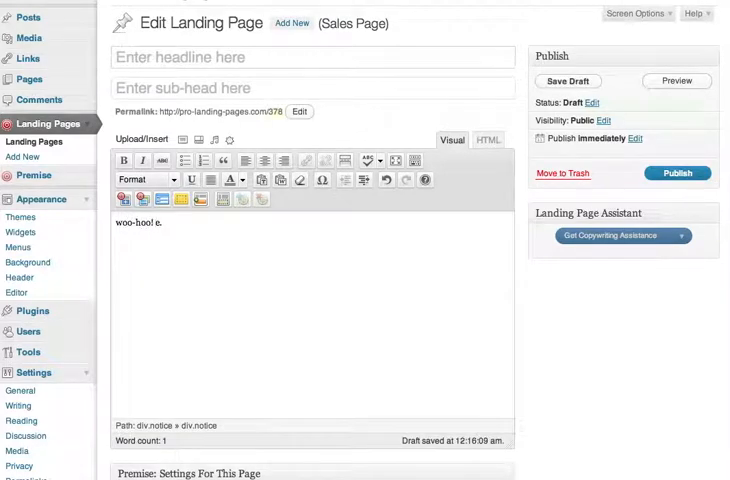
{"action": "type", "text": "got premise?"}
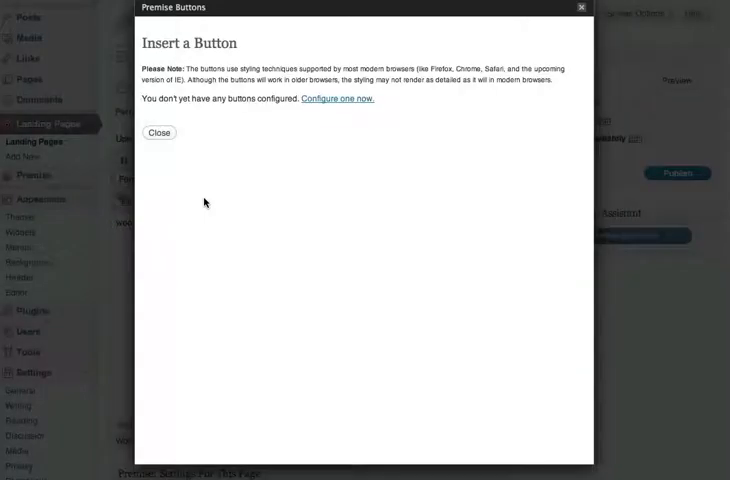
{"action": "mouse_move", "coordinate": [337, 98]}
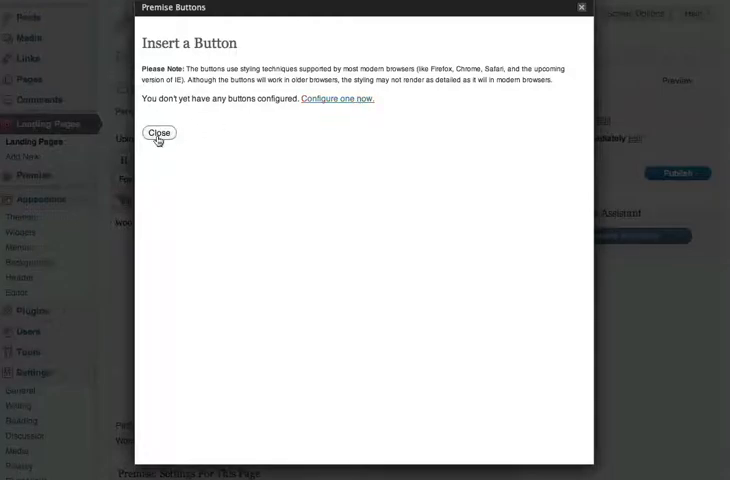
{"action": "left_click", "coordinate": [158, 133]}
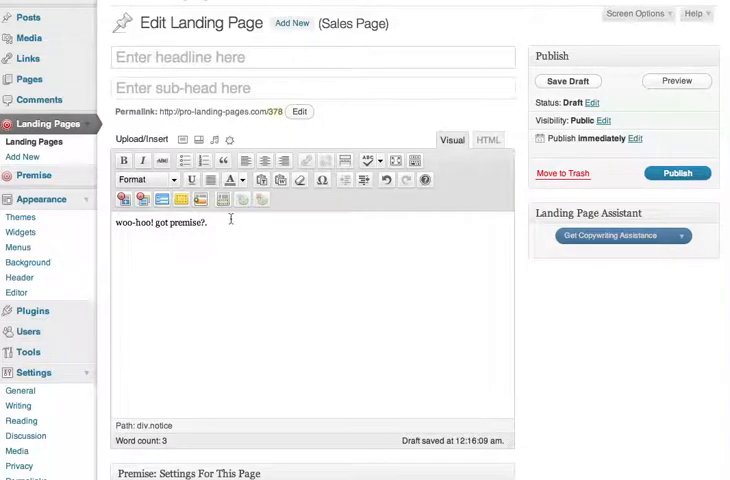
{"action": "mouse_move", "coordinate": [221, 199]}
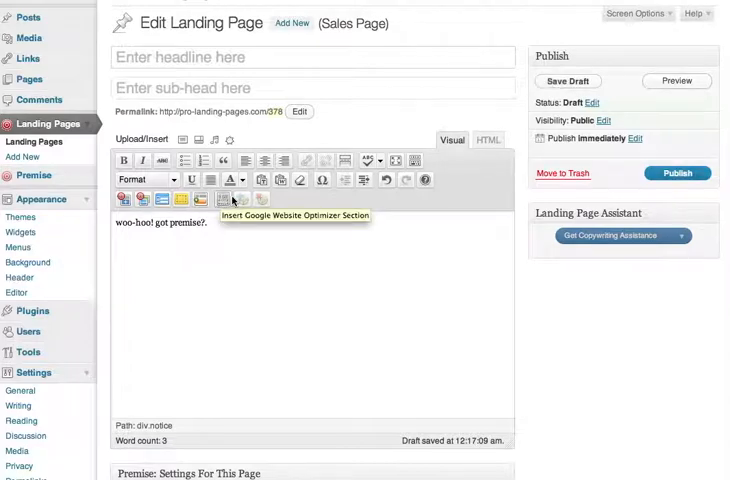
{"action": "mouse_move", "coordinate": [240, 199]}
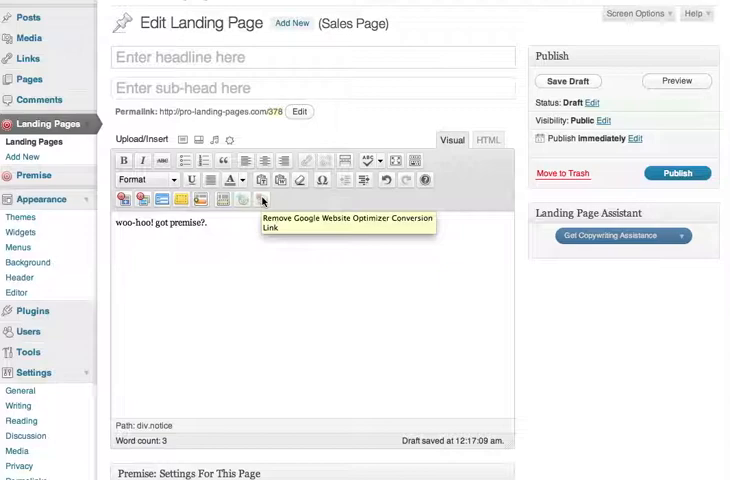
- Keep the Default landing page style in this page's Premise settings
{"action": "scroll", "scroll_direction": "down", "scroll_amount": 3}
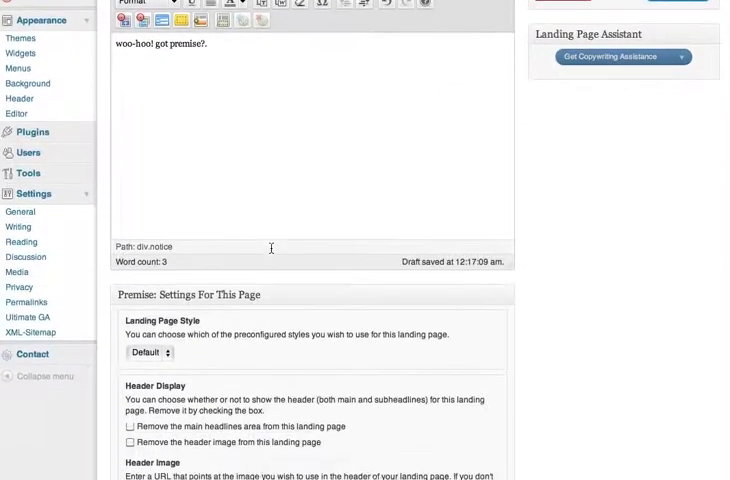
{"action": "scroll", "scroll_direction": "down", "scroll_amount": 3}
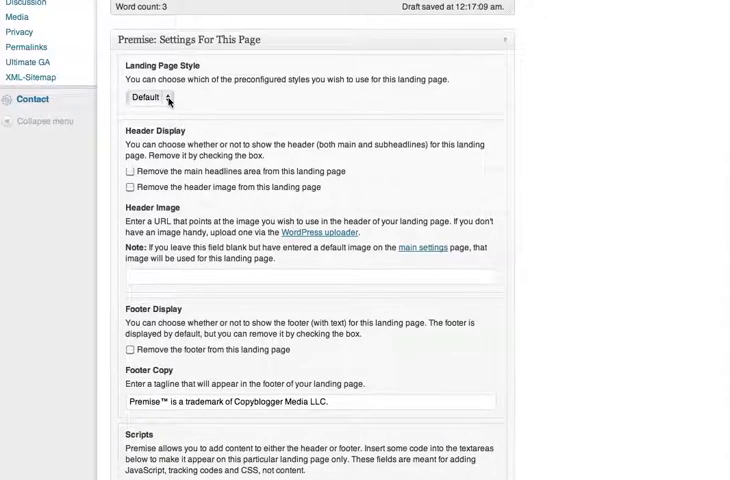
{"action": "left_click", "coordinate": [148, 98]}
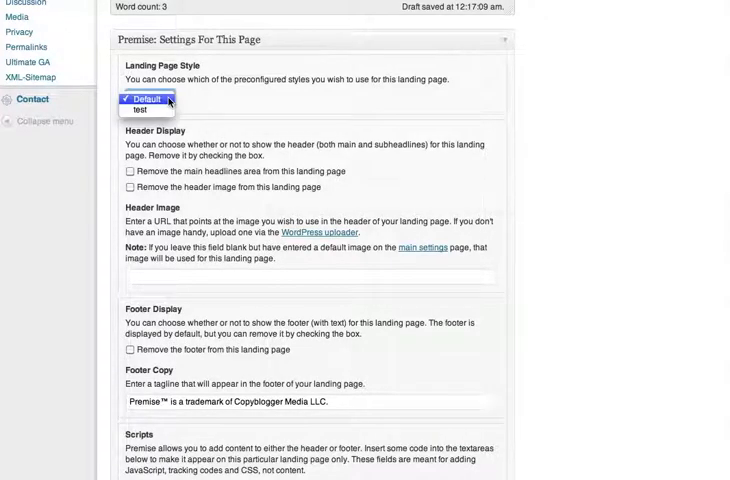
{"action": "left_click", "coordinate": [147, 99]}
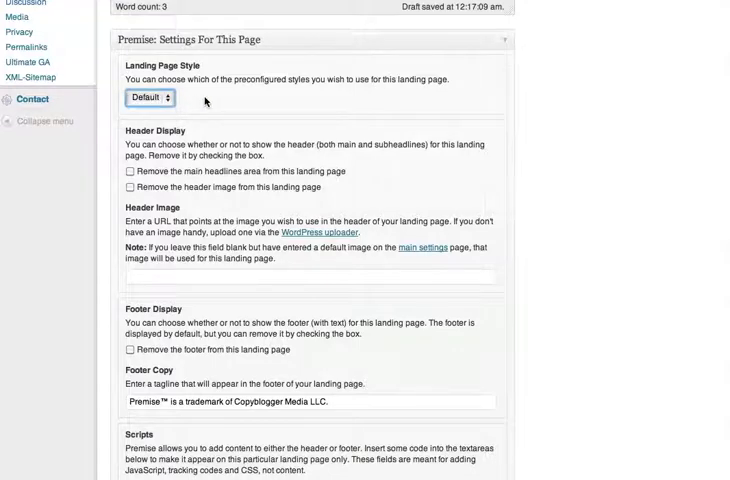
- Toggle the headlines checkbox off and back on, then tick Remove the footer
{"action": "scroll", "scroll_direction": "down", "scroll_amount": 3}
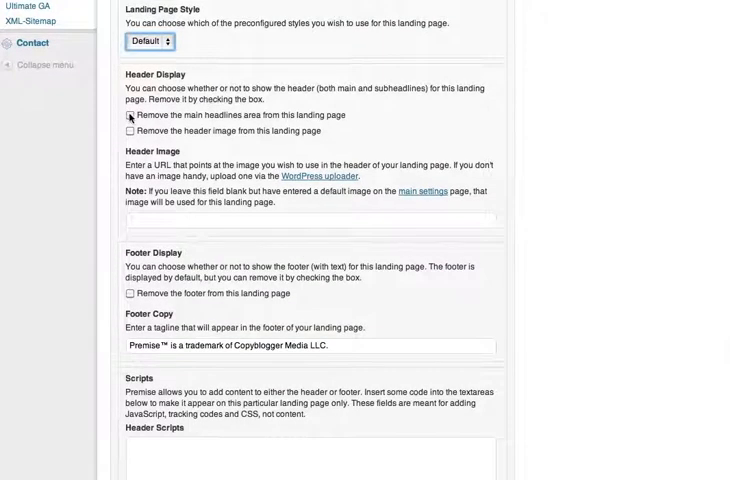
{"action": "left_click", "coordinate": [129, 115]}
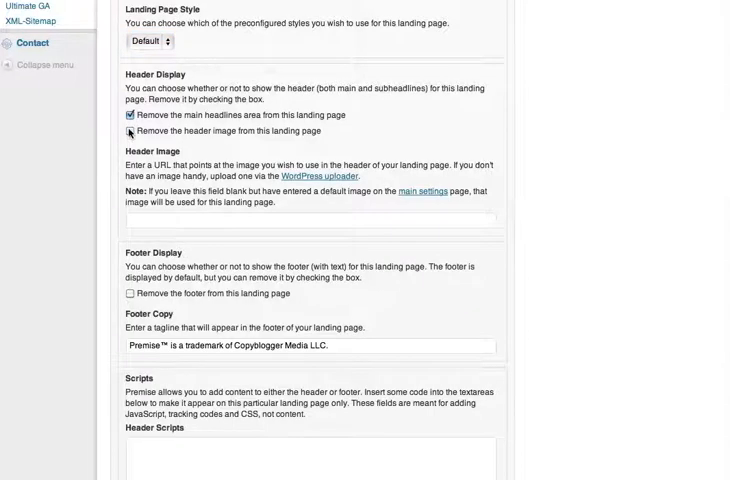
{"action": "left_click", "coordinate": [130, 131]}
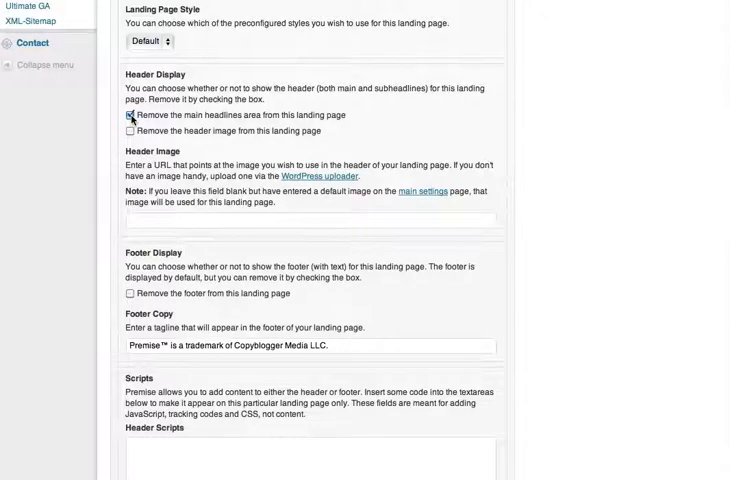
{"action": "left_click", "coordinate": [130, 115]}
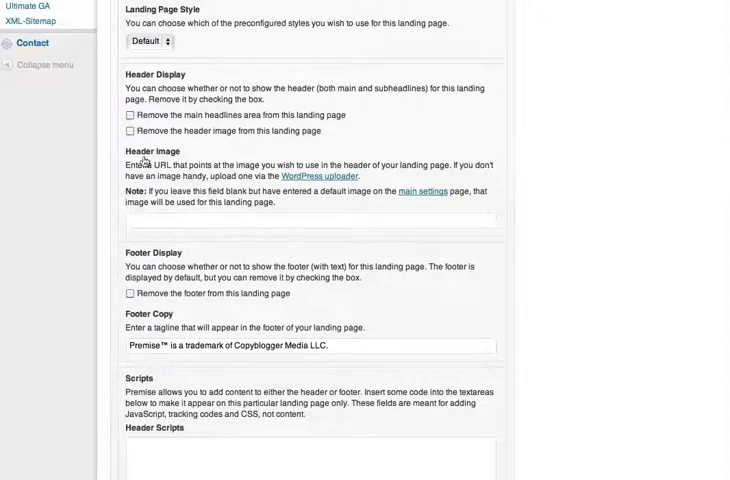
{"action": "left_click", "coordinate": [308, 220]}
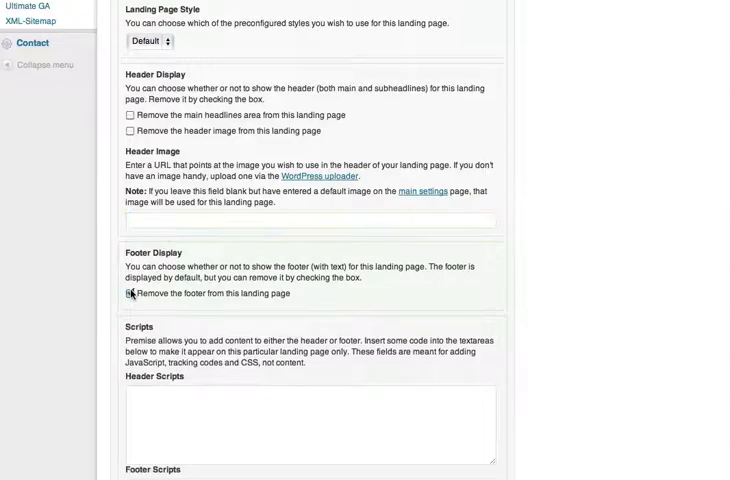
- Untick Remove the footer and append 'AND IT ROCKS!' to the Footer Copy
{"action": "left_click", "coordinate": [130, 293]}
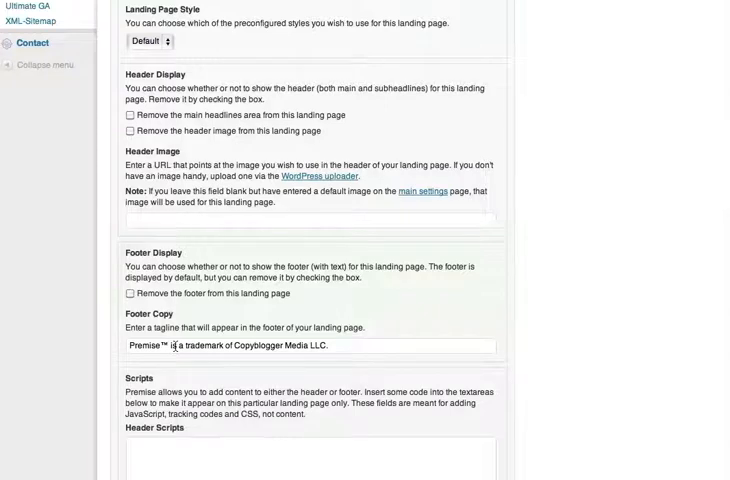
{"action": "mouse_move", "coordinate": [330, 298]}
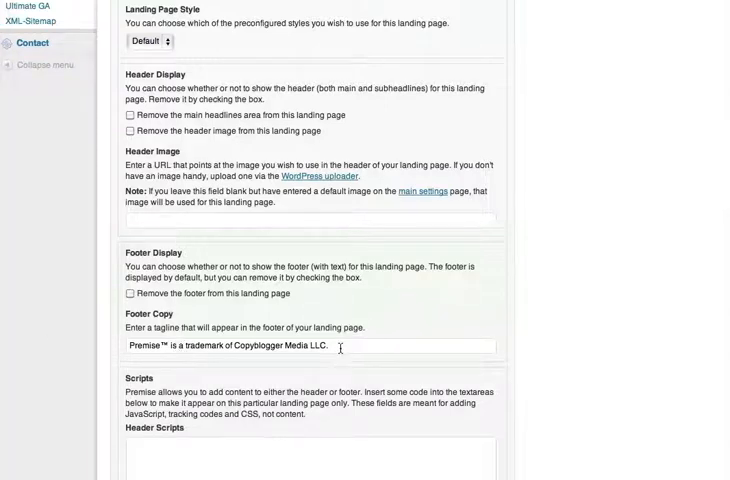
{"action": "type", "text": "AND IT ROCKS!"}
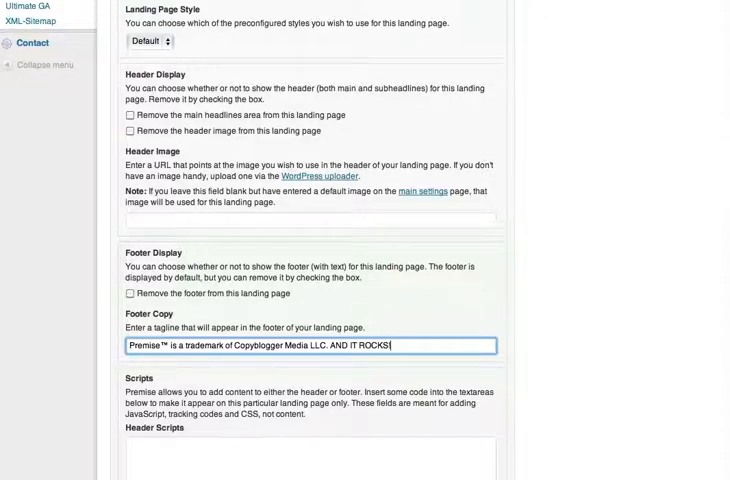
{"action": "scroll", "scroll_direction": "down", "scroll_amount": 3}
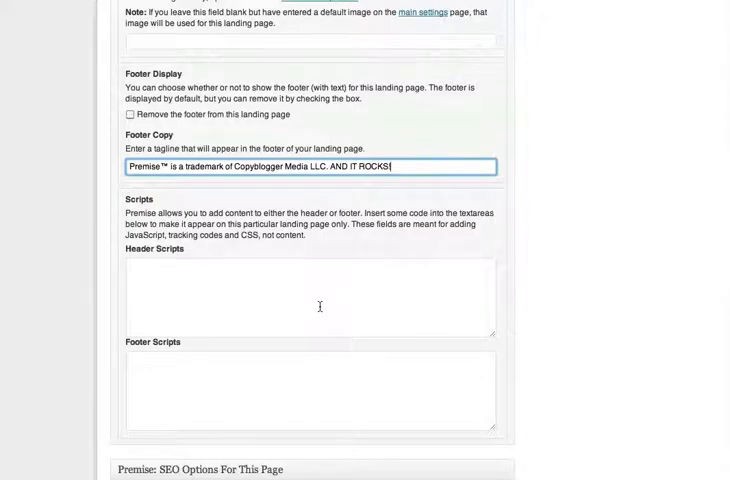
{"action": "left_click", "coordinate": [308, 297]}
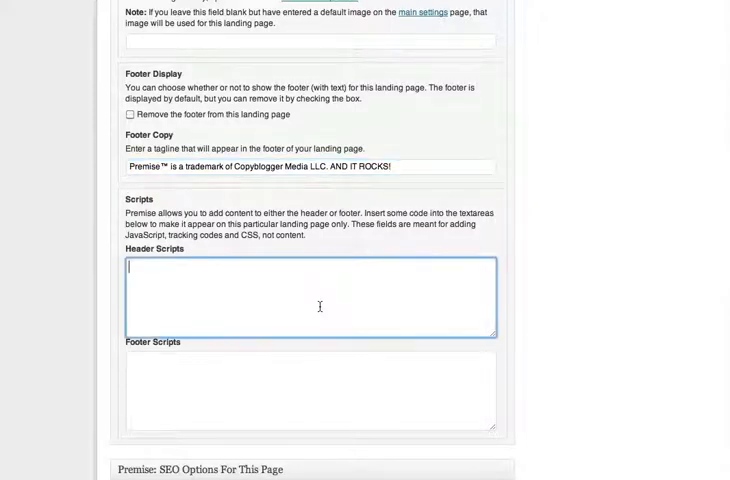
{"action": "left_click", "coordinate": [308, 390]}
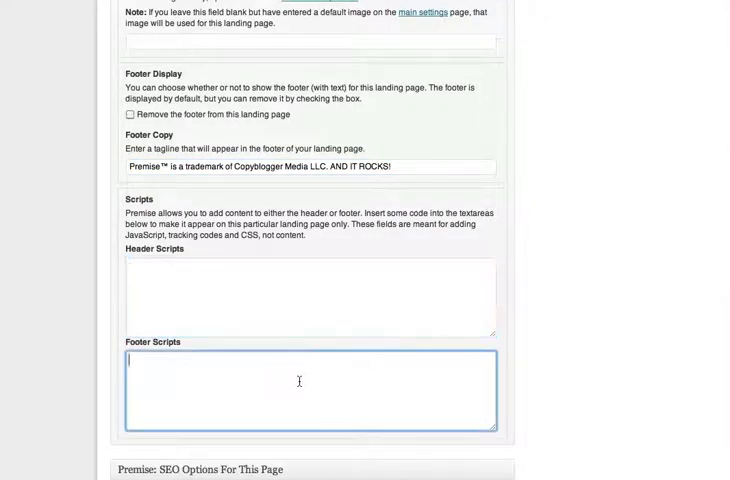
- Enter 'blah blah blah' as the custom landing page meta description in SEO Options
{"action": "scroll", "scroll_direction": "down", "scroll_amount": 3}
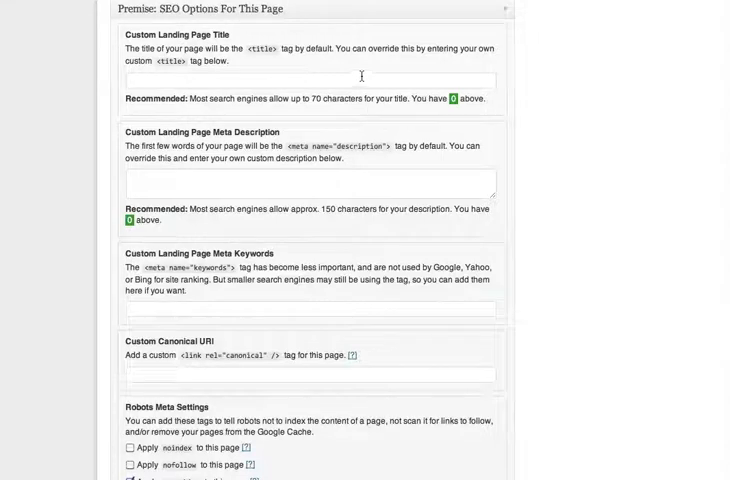
{"action": "left_click", "coordinate": [310, 80]}
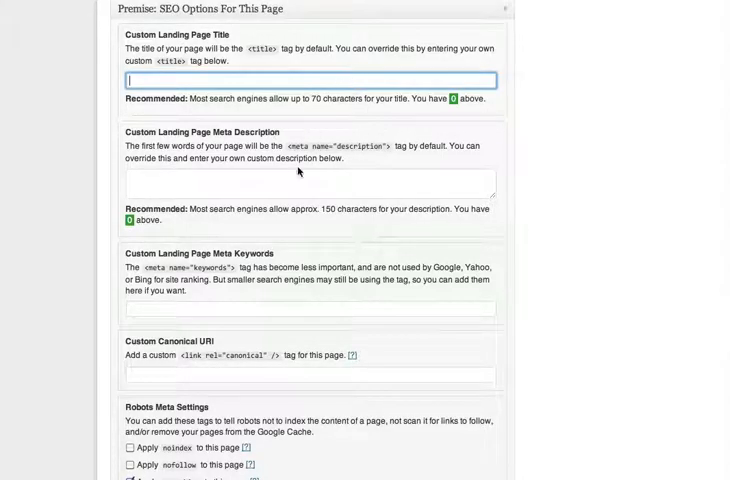
{"action": "left_click", "coordinate": [307, 181]}
{"action": "type", "text": "blah blah blah"}
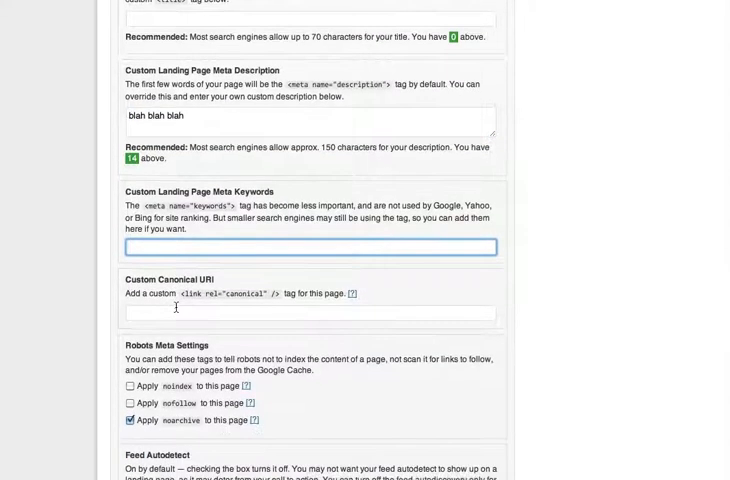
{"action": "left_click", "coordinate": [307, 311]}
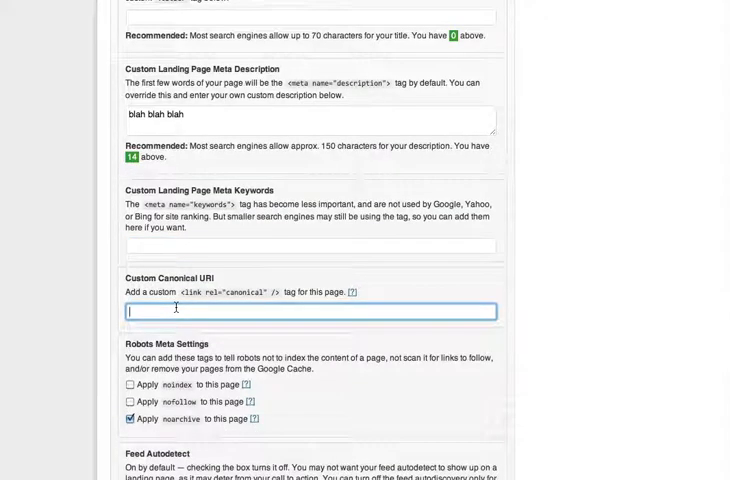
{"action": "scroll", "scroll_direction": "down", "scroll_amount": 3}
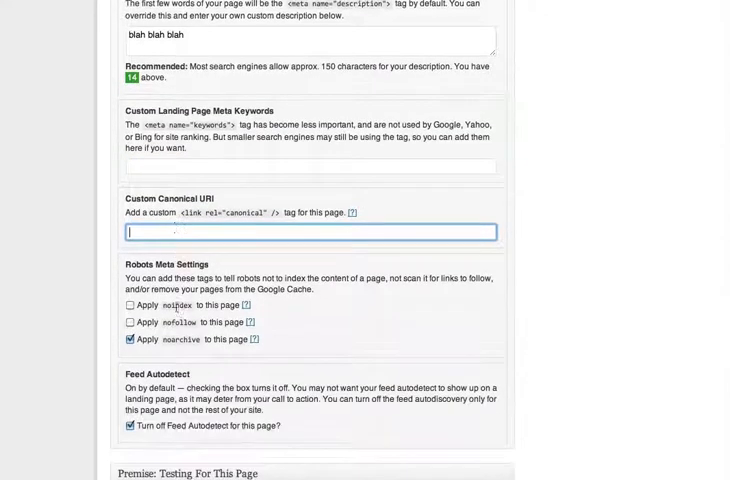
{"action": "scroll", "scroll_direction": "down", "scroll_amount": 3}
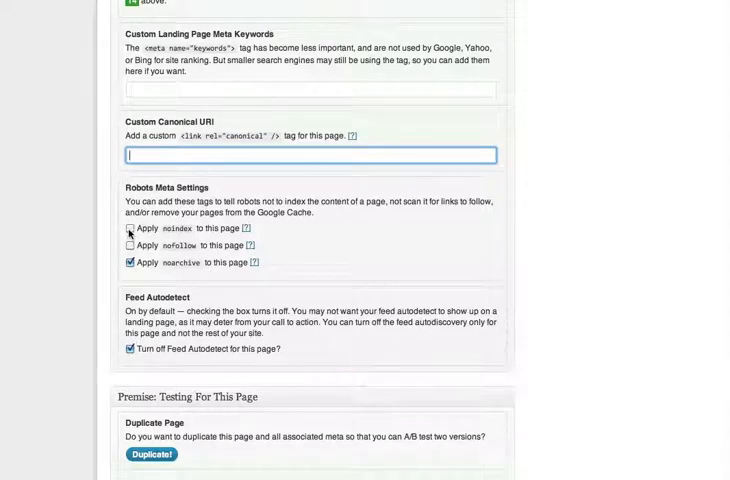
{"action": "left_click", "coordinate": [129, 228]}
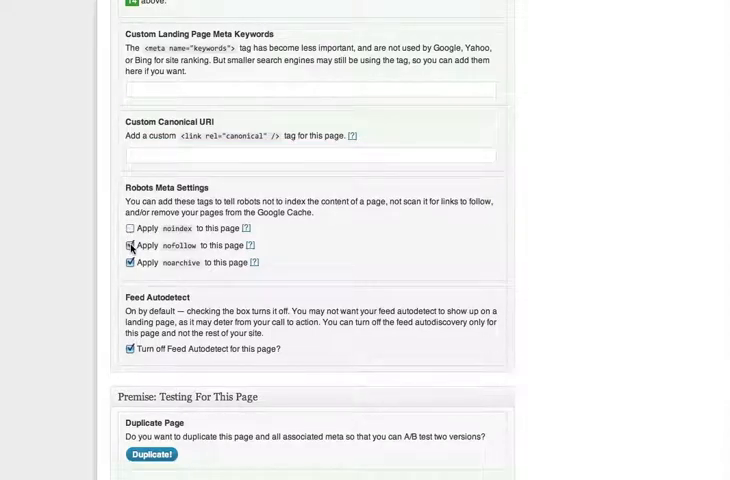
{"action": "left_click", "coordinate": [130, 245]}
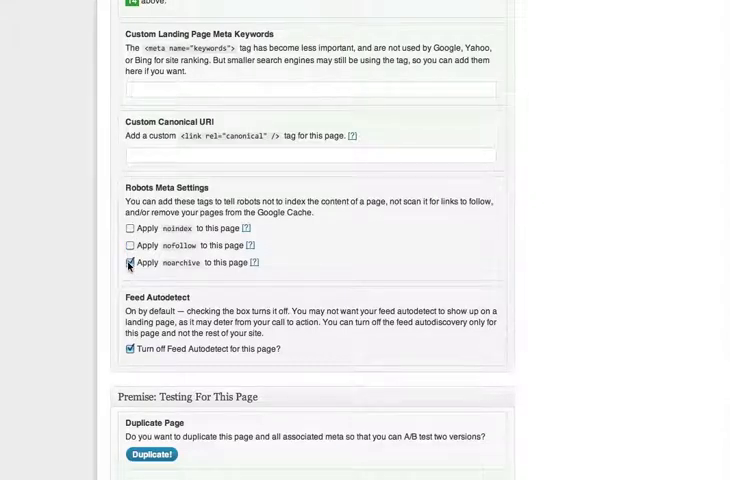
{"action": "left_click", "coordinate": [129, 262]}
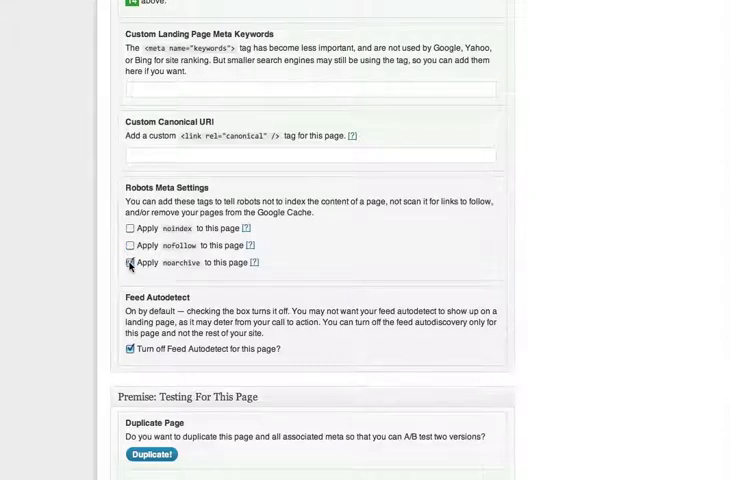
{"action": "scroll", "scroll_direction": "down", "scroll_amount": 3}
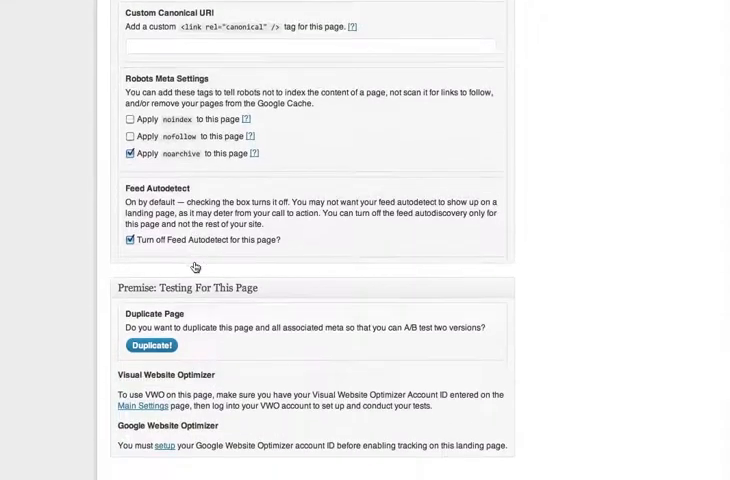
{"action": "left_click", "coordinate": [127, 243]}
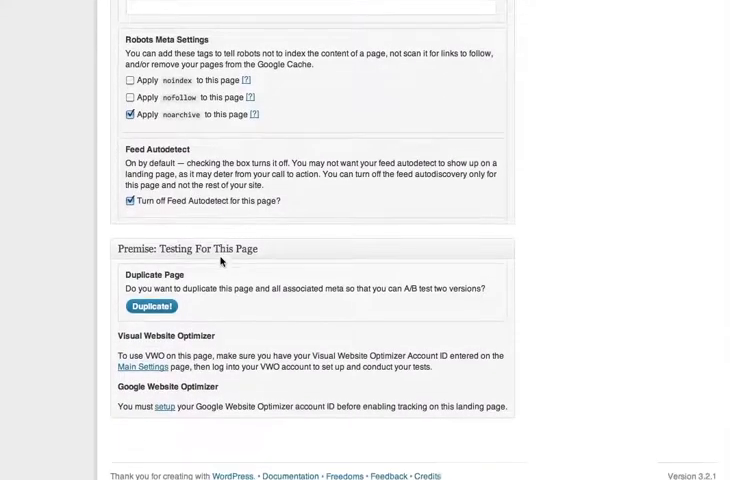
{"action": "scroll", "scroll_direction": "down", "scroll_amount": 3}
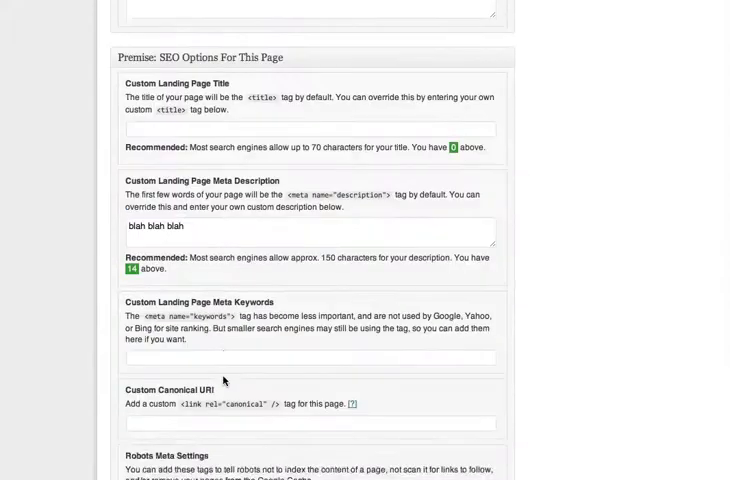
{"action": "scroll", "scroll_direction": "up", "scroll_amount": 3}
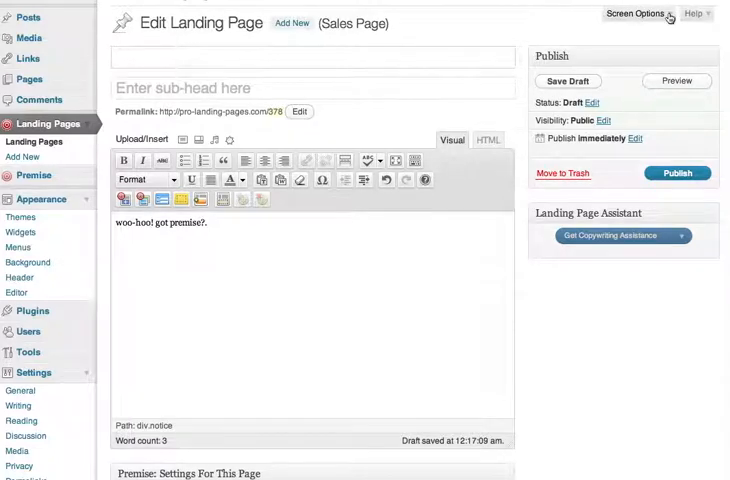
{"action": "left_click", "coordinate": [638, 16]}
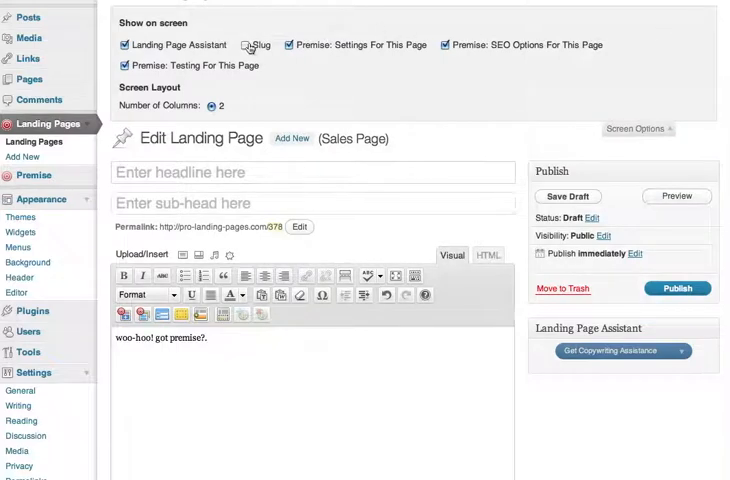
{"action": "left_click", "coordinate": [243, 45]}
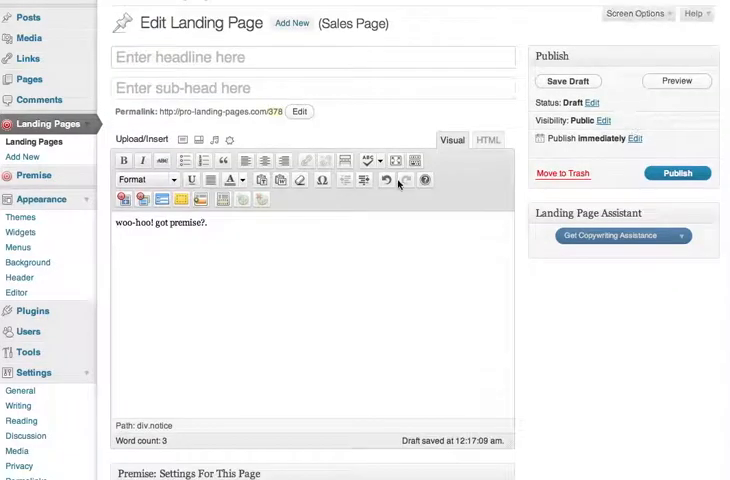
- Fill the Slug box below the Premise settings with 'custom slug here'
{"action": "scroll", "scroll_direction": "down", "scroll_amount": 3}
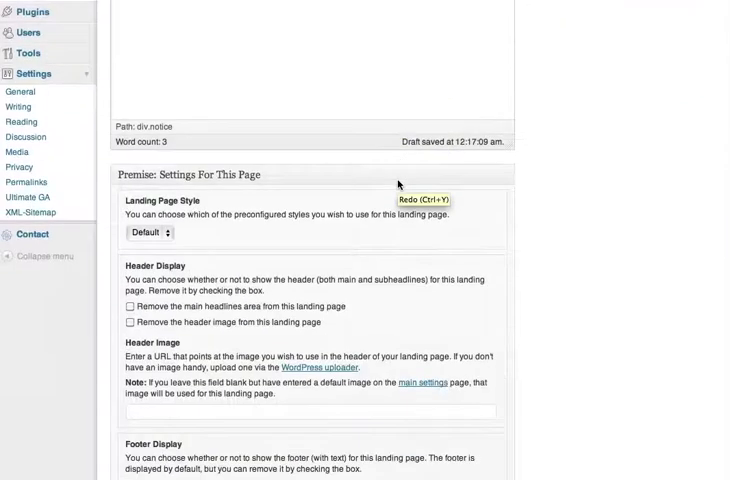
{"action": "scroll", "scroll_direction": "down", "scroll_amount": 3}
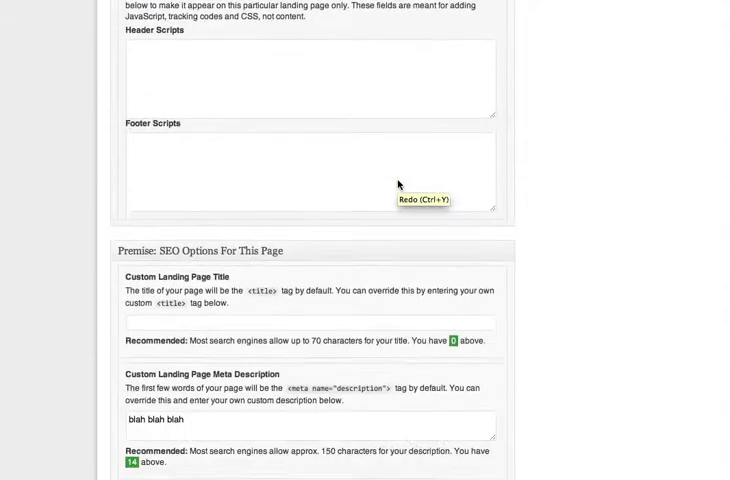
{"action": "scroll", "scroll_direction": "down", "scroll_amount": 3}
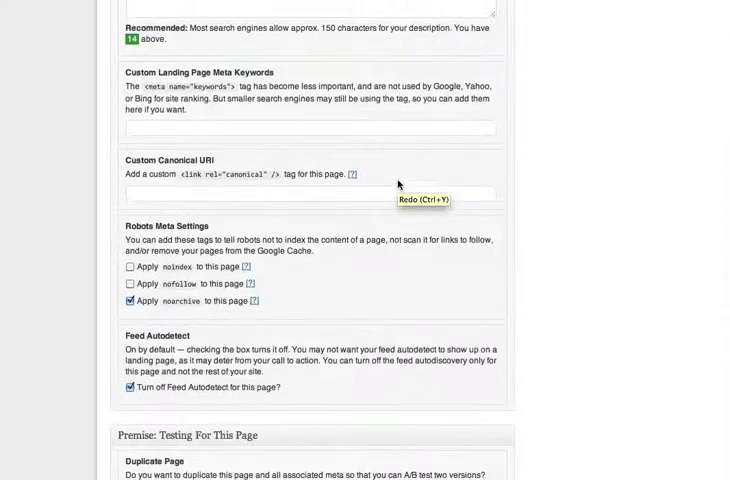
{"action": "scroll", "scroll_direction": "down", "scroll_amount": 3}
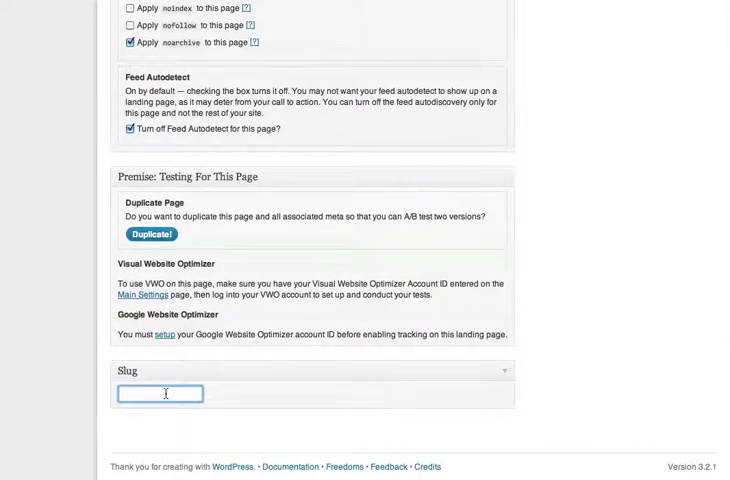
{"action": "type", "text": "custom slug here"}
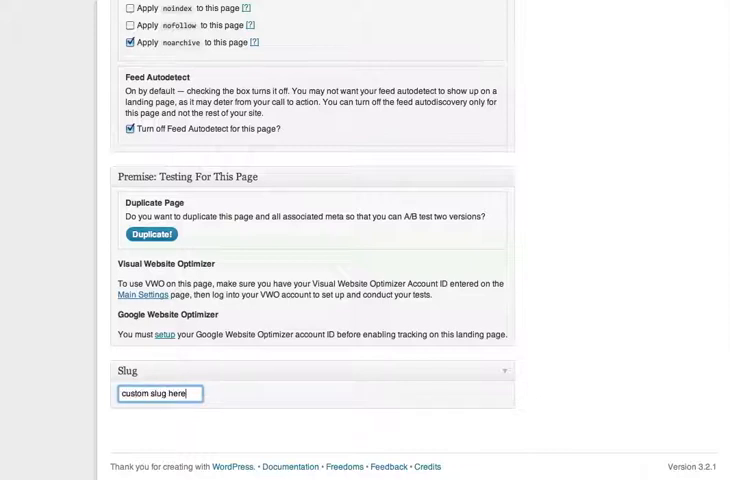
{"action": "scroll", "scroll_direction": "up", "scroll_amount": 3}
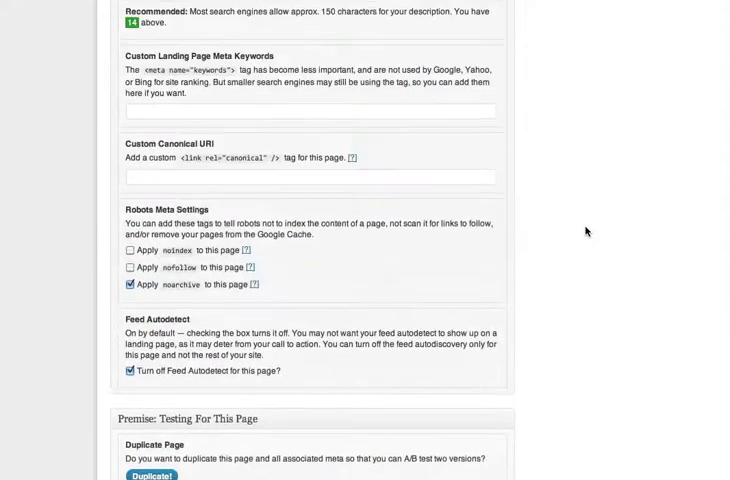
{"action": "scroll", "scroll_direction": "up", "scroll_amount": 3}
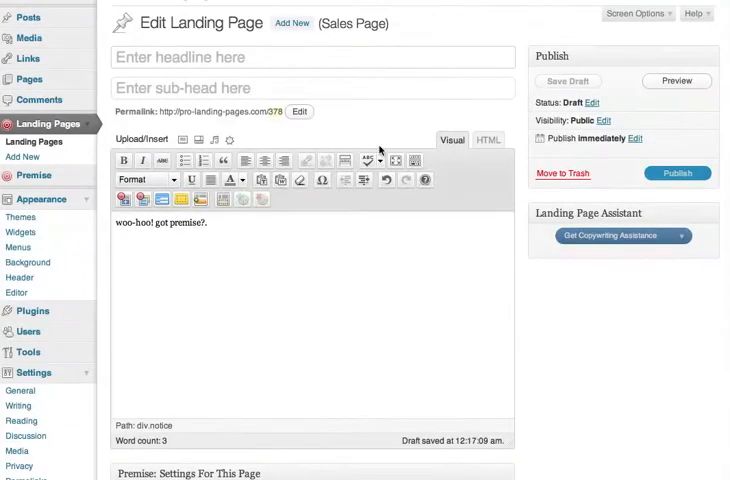
{"action": "left_click", "coordinate": [299, 111]}
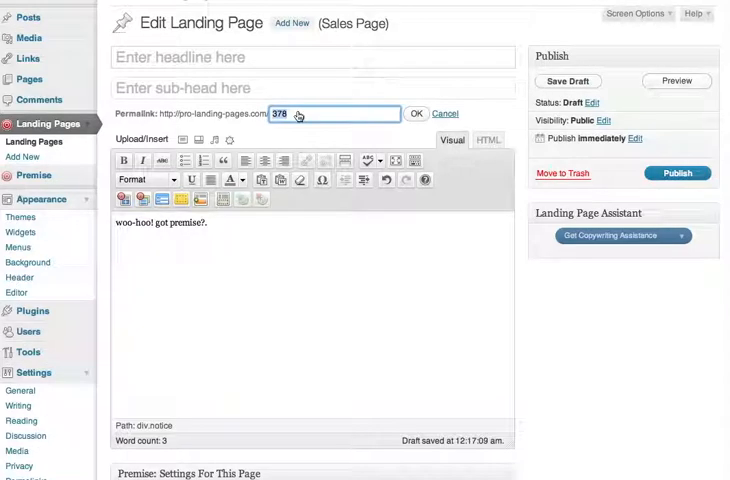
{"action": "type", "text": "pl"}
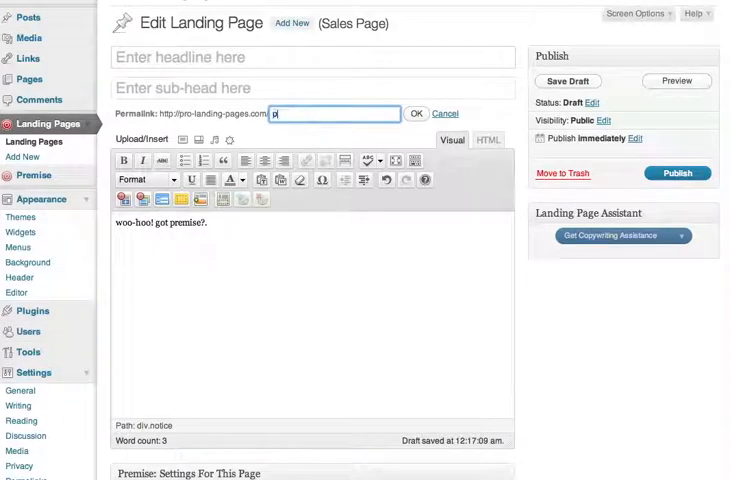
{"action": "type", "text": "premise-rocks"}
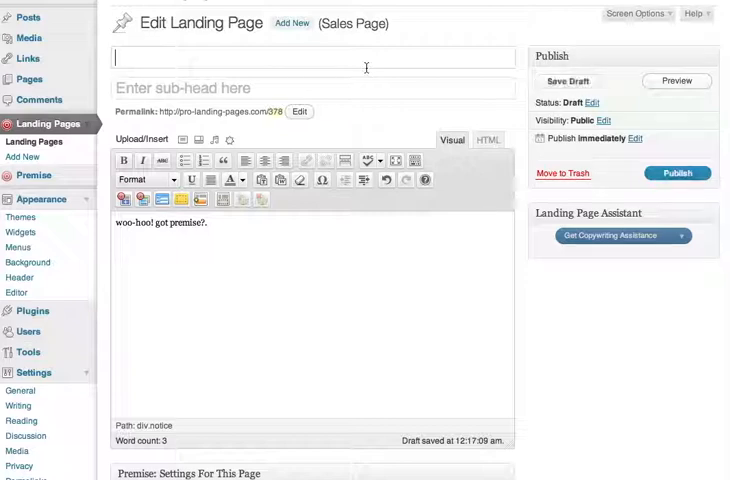
- Enter headline 'How Awesome is Premise for WordPress?' and a subhead about a 101-ways book
{"action": "type", "text": "How Awesome"}
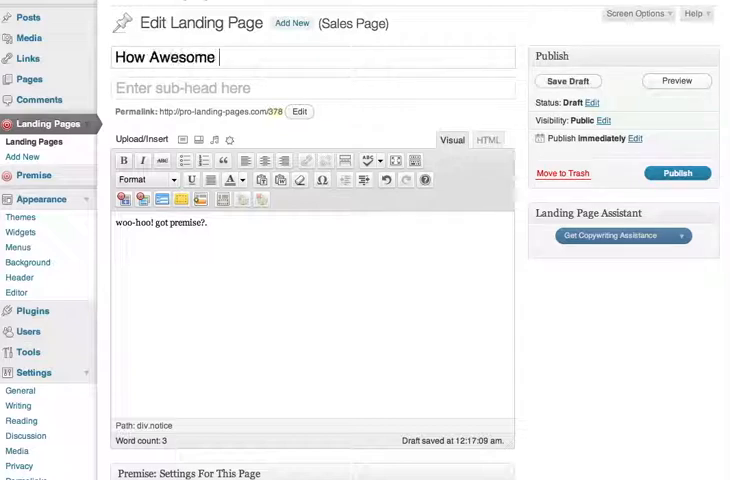
{"action": "type", "text": "is Premise for WordPress?"}
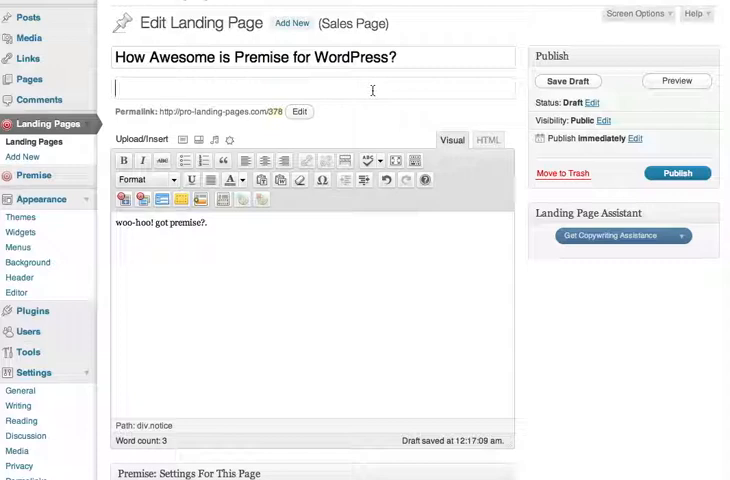
{"action": "type", "text": "Premise is so"}
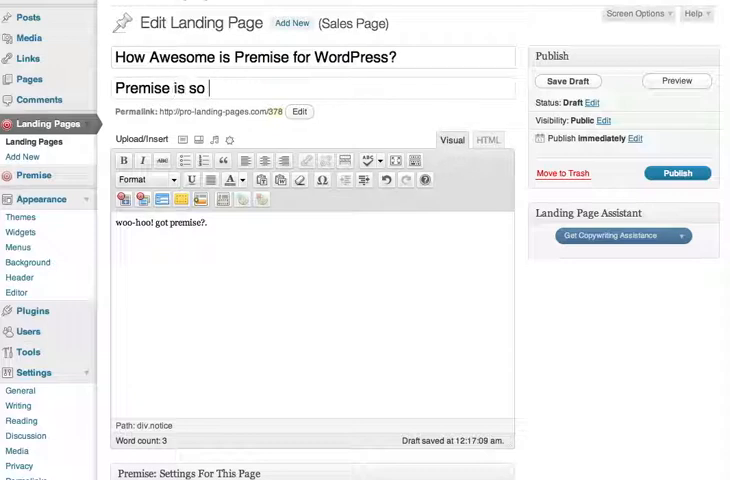
{"action": "type", "text": "awesome"}
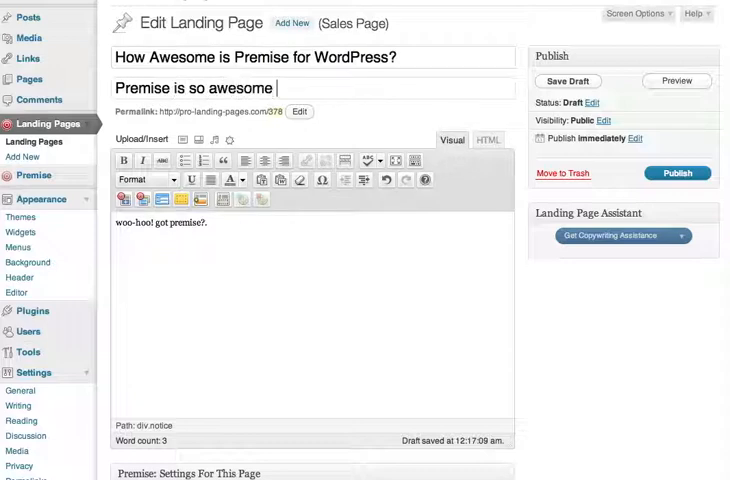
{"action": "type", "text": "we had to write"}
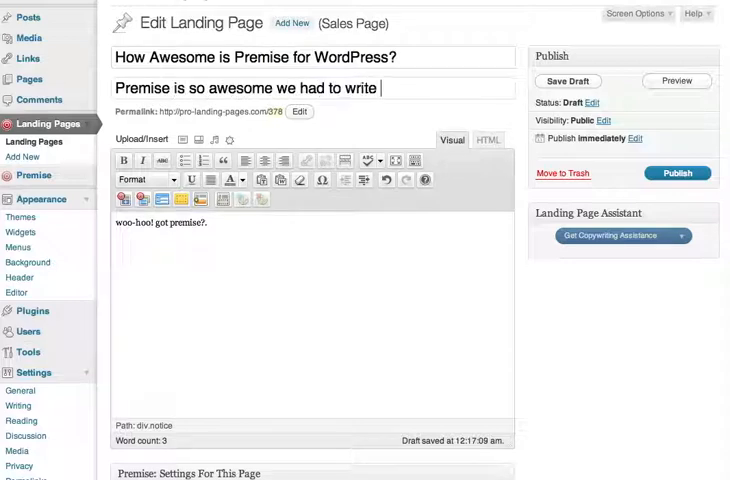
{"action": "type", "text": "a book with 101 way"}
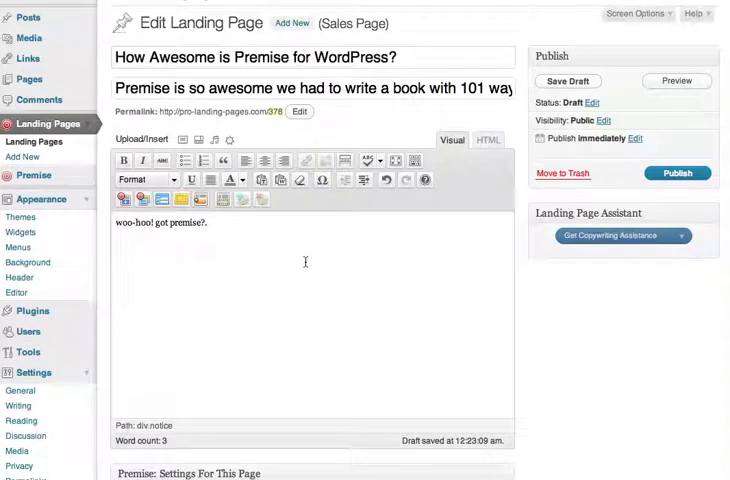
- Replace the body with Premise's sample sales-letter copy and scroll through it
{"action": "left_click", "coordinate": [124, 199]}
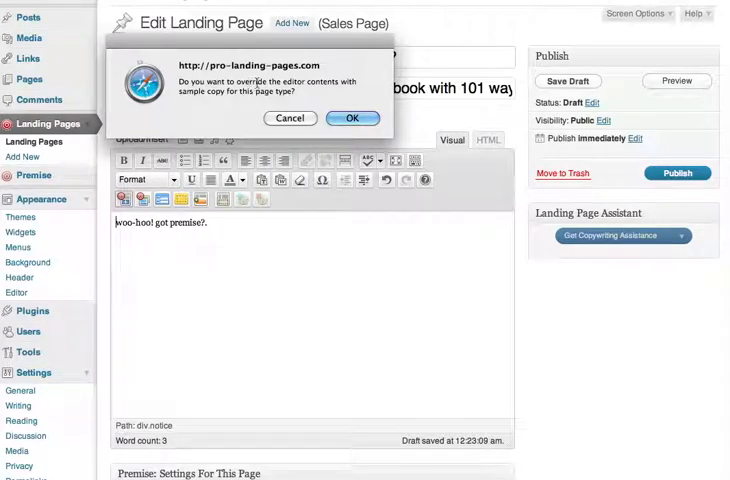
{"action": "left_click", "coordinate": [352, 118]}
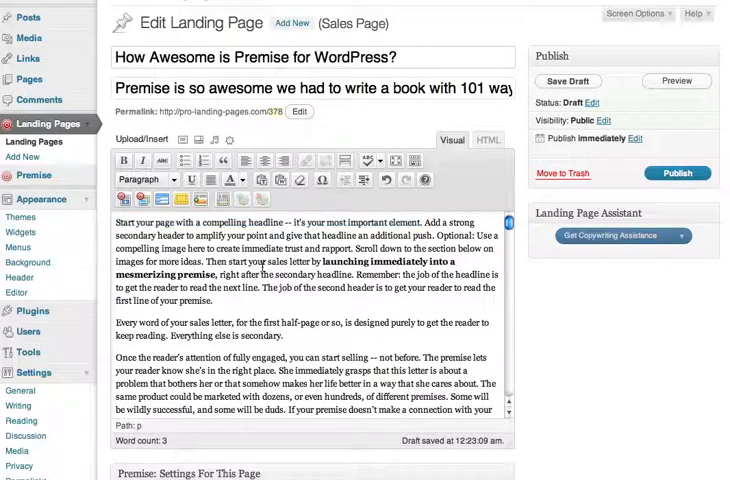
{"action": "scroll", "scroll_direction": "down", "scroll_amount": 3}
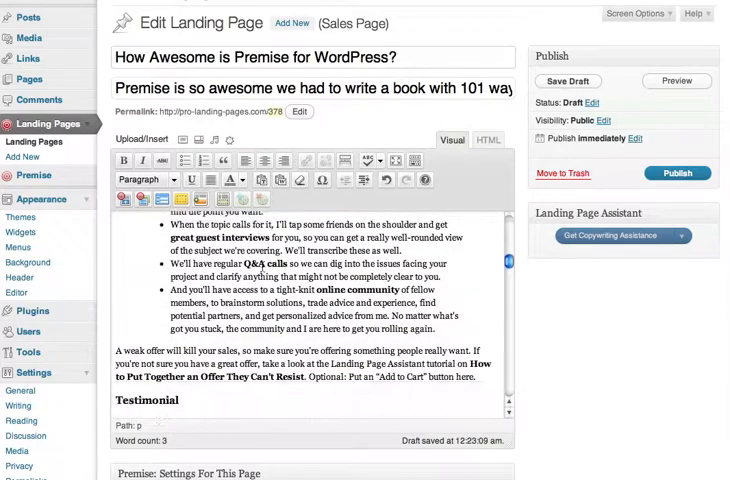
{"action": "scroll", "scroll_direction": "down", "scroll_amount": 3}
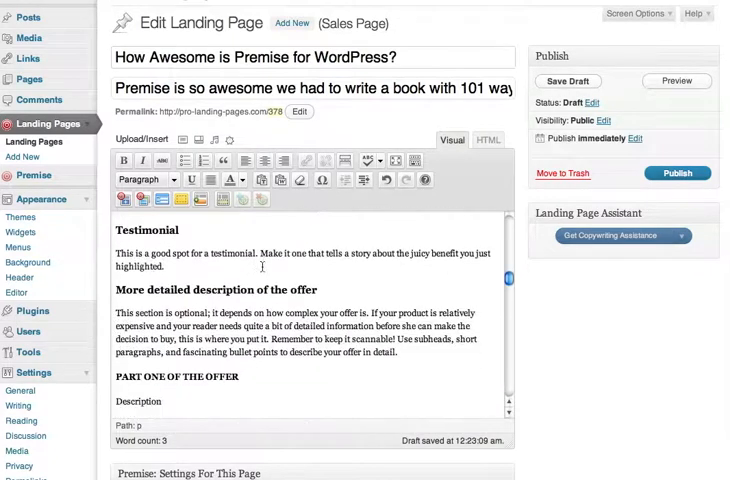
{"action": "scroll", "scroll_direction": "down", "scroll_amount": 3}
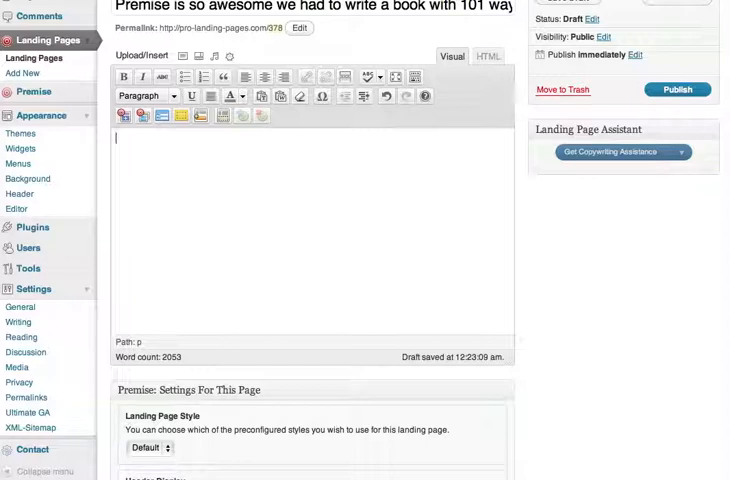
- Type the offer: buy via affiliate link for a free '101 Ways to Land More Business Using Premise' ebook
{"action": "type", "text": "Buy Premise through out"}
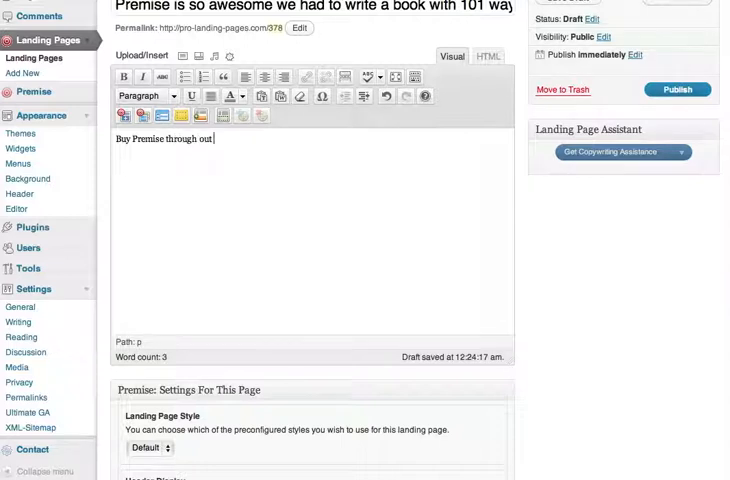
{"action": "type", "text": "affiliate link and w"}
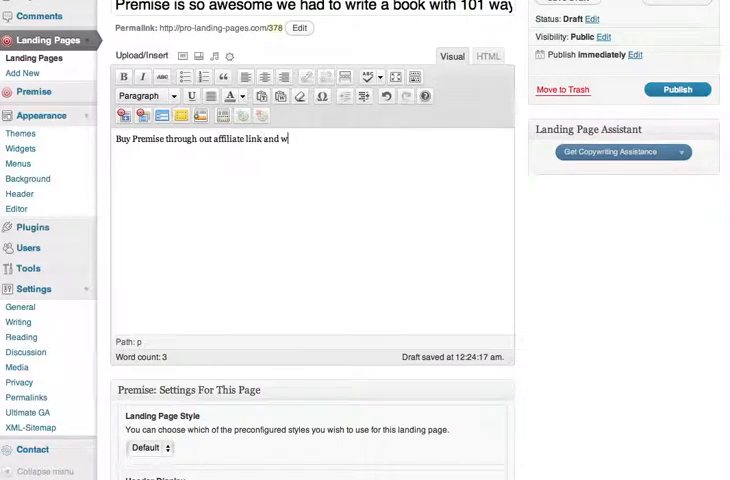
{"action": "type", "text": "e will GIVE you our ebook, 101"}
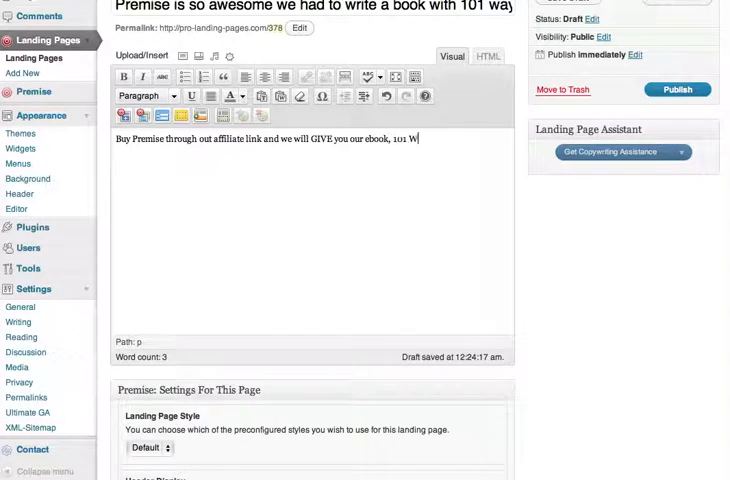
{"action": "type", "text": "Ways to Land Mor B"}
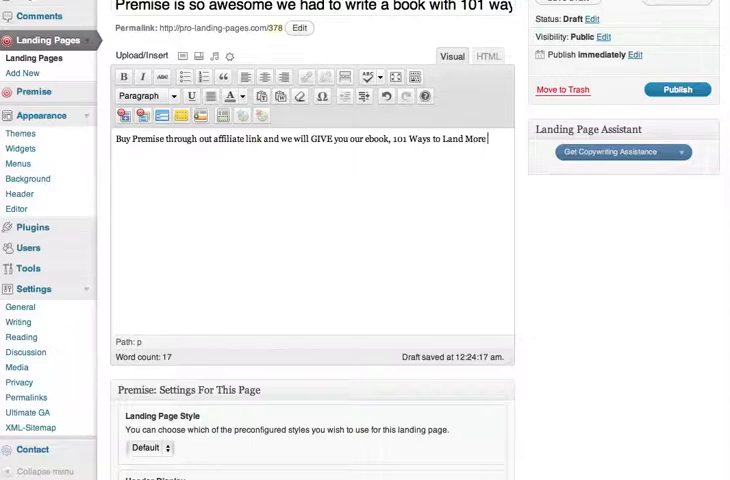
{"action": "type", "text": "Business Using"}
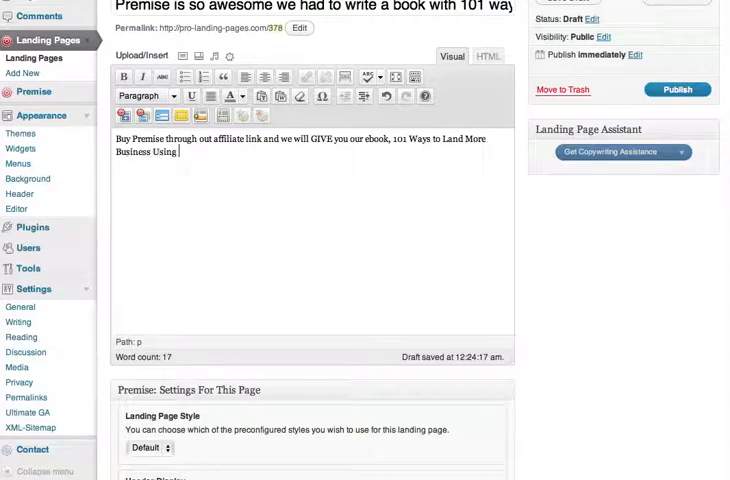
{"action": "type", "text": "Premise, absolutely FREE!"}
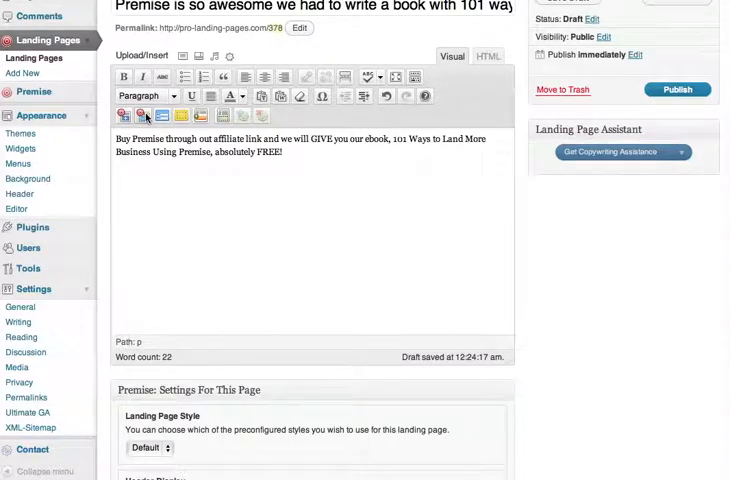
{"action": "left_click", "coordinate": [141, 116]}
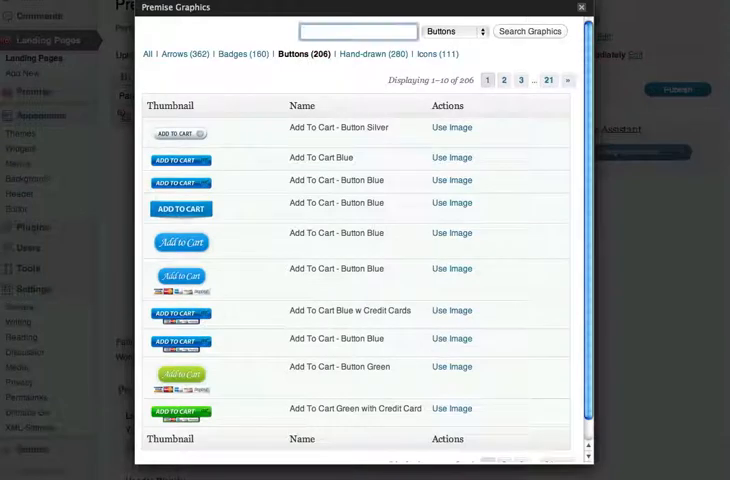
- Search the Premise Graphics buttons for 'buy' and use a Buy Now button image
{"action": "type", "text": "buy"}
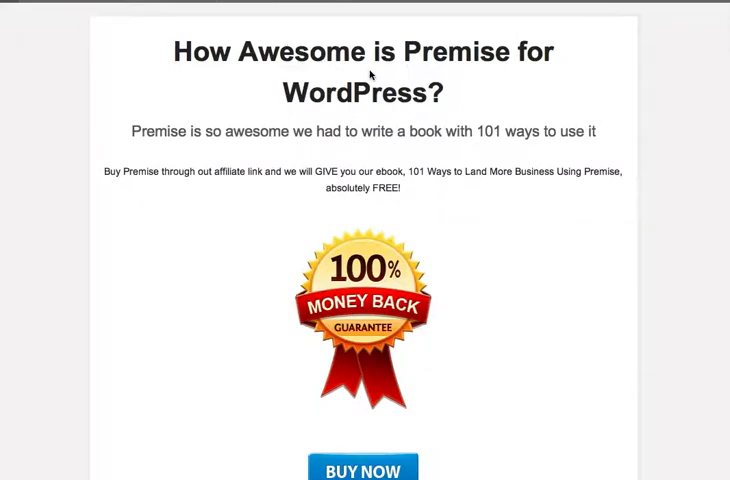
- Scroll down the Sales Page preview to reveal the Buy Now button and footer tagline
{"action": "scroll", "scroll_direction": "down", "scroll_amount": 3}
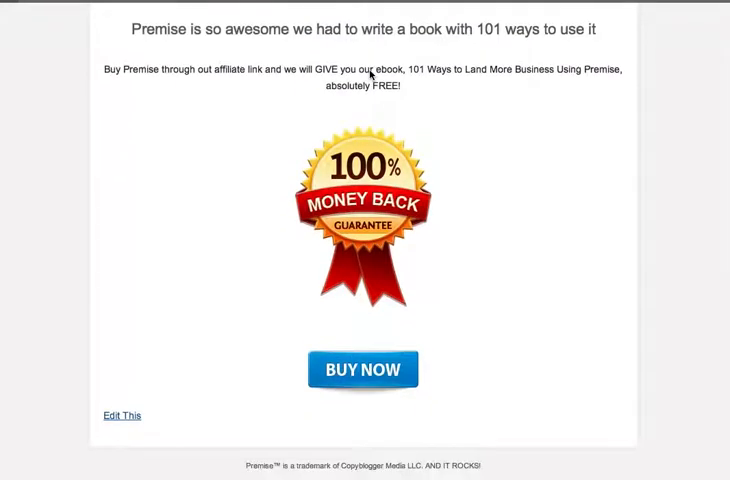